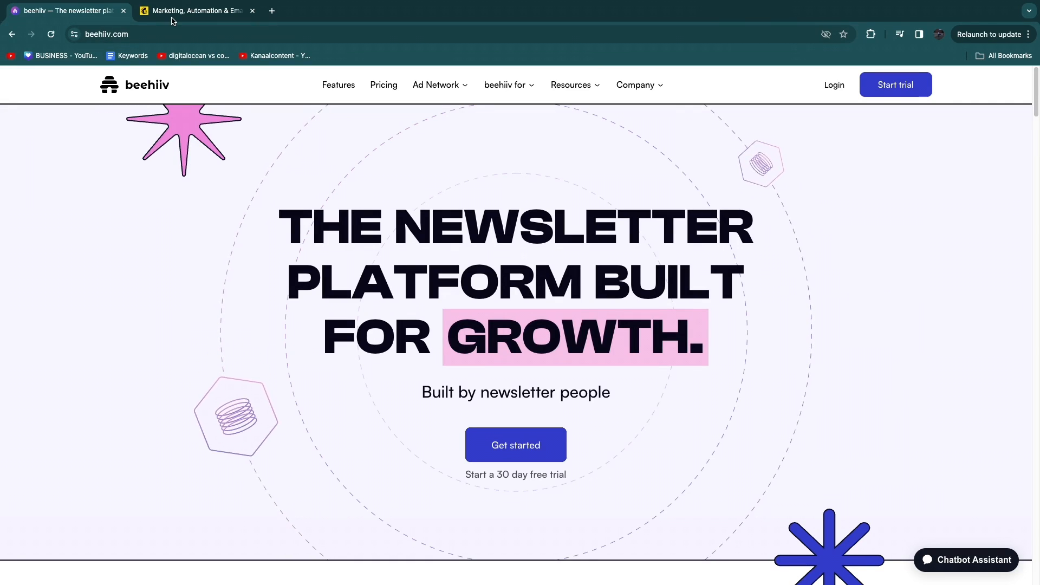
# Step: Flip between the beehiiv and Mailchimp homepage tabs, skimming beehiiv's homepage sections
pyautogui.click(195, 11)
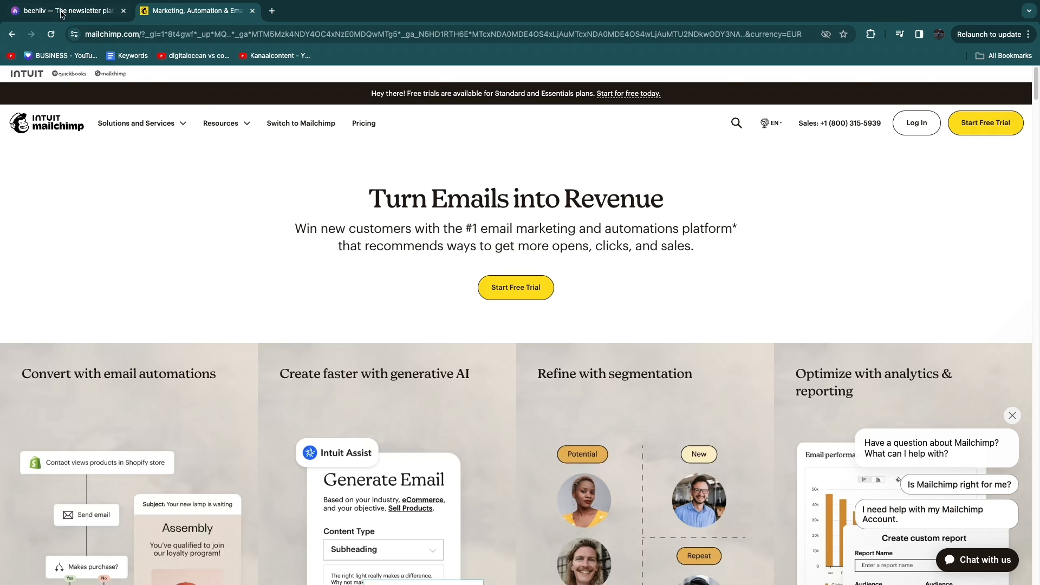
pyautogui.click(65, 11)
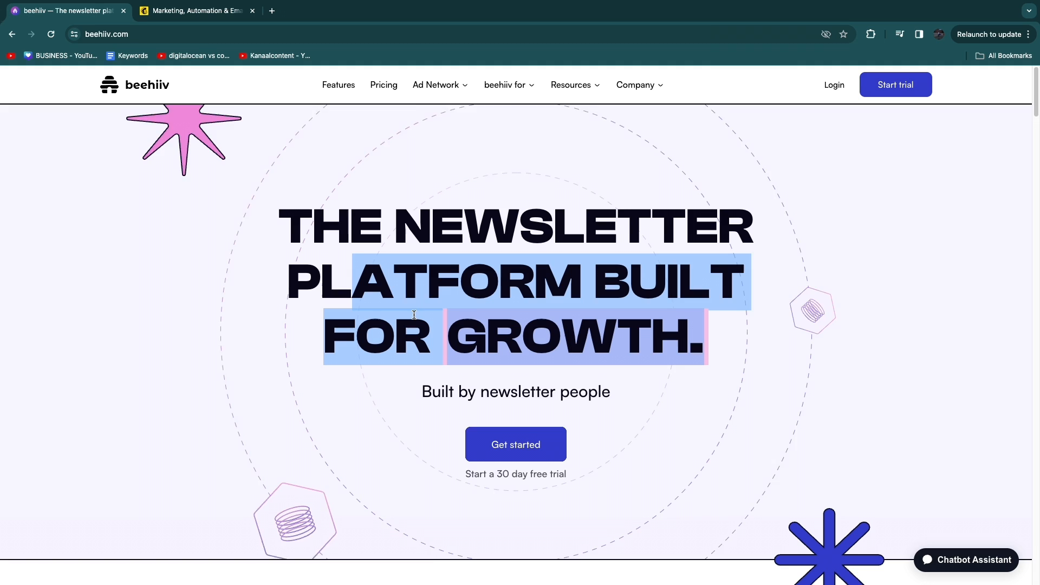
pyautogui.scroll(-3)
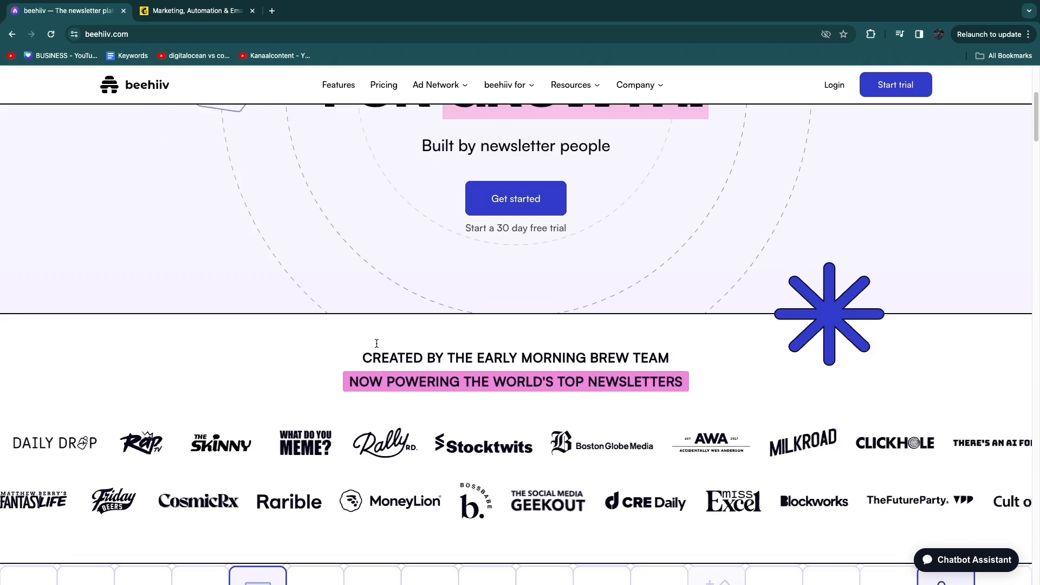
pyautogui.click(195, 10)
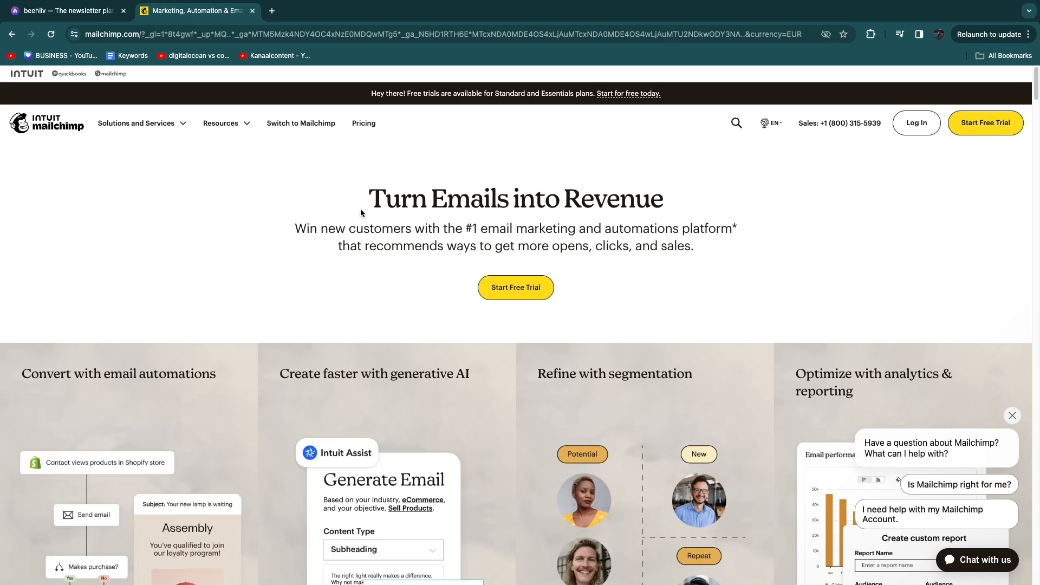
pyautogui.moveTo(663, 308)
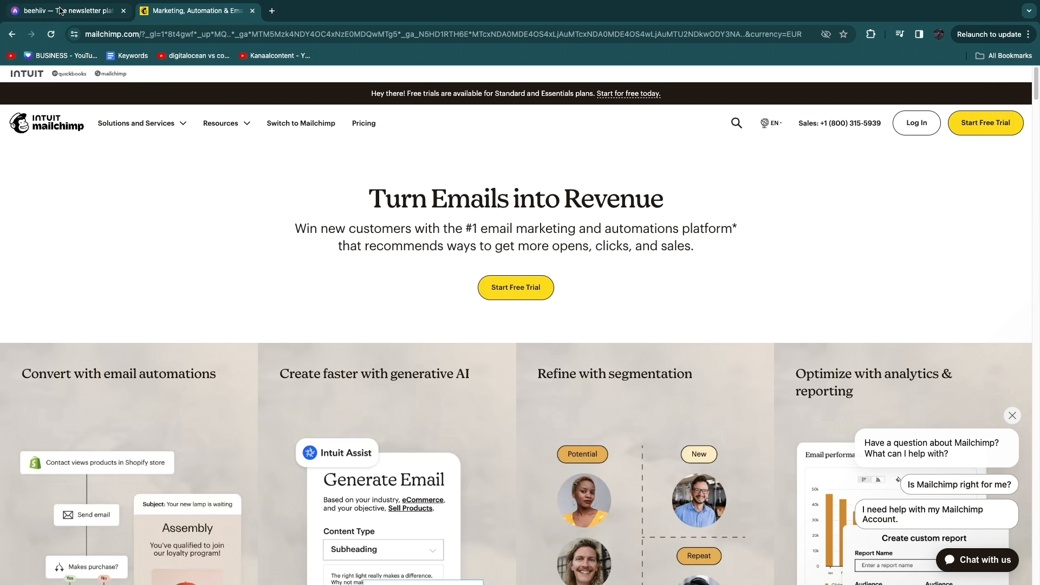
pyautogui.click(60, 11)
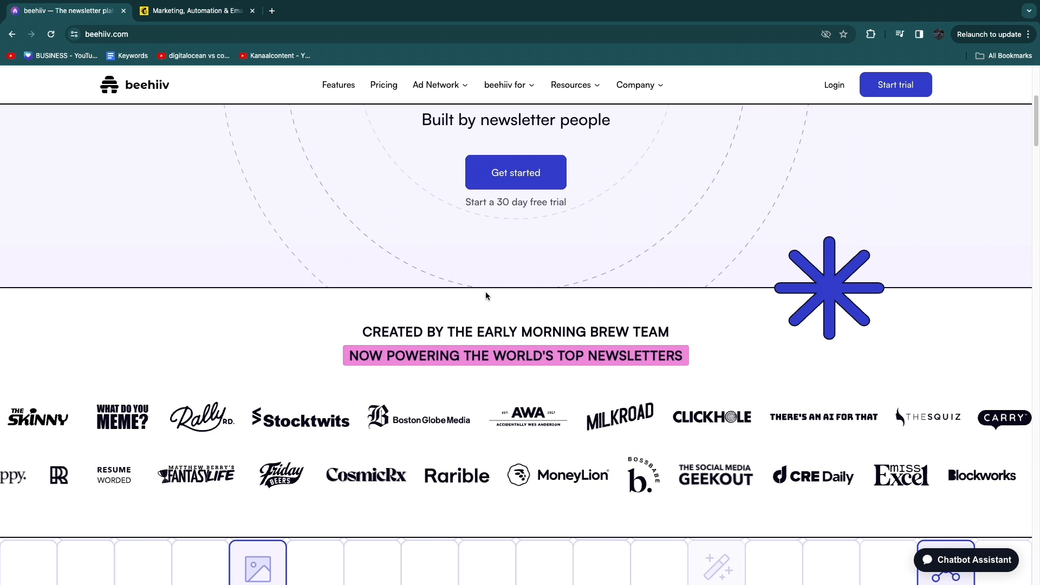
pyautogui.scroll(-3)
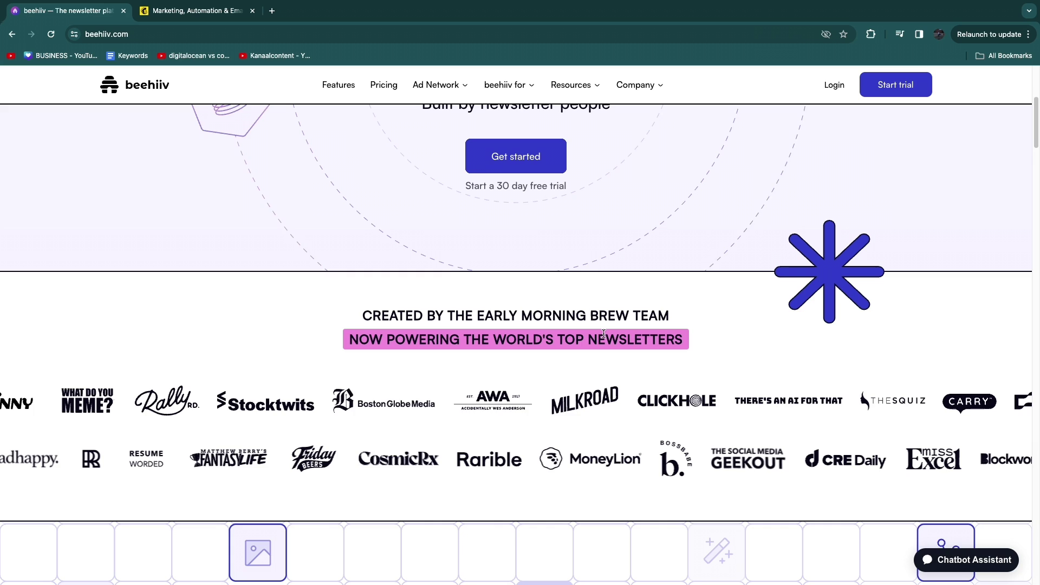
# Step: Bring up beehiiv's pricing page and Mailchimp's pricing plans side by side in the two tabs
pyautogui.click(195, 9)
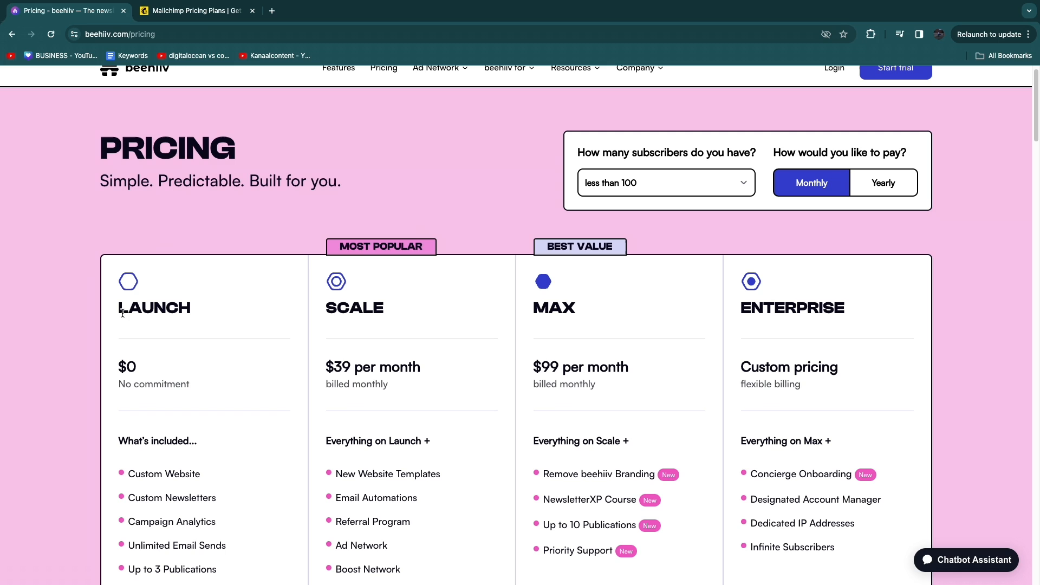
pyautogui.scroll(-3)
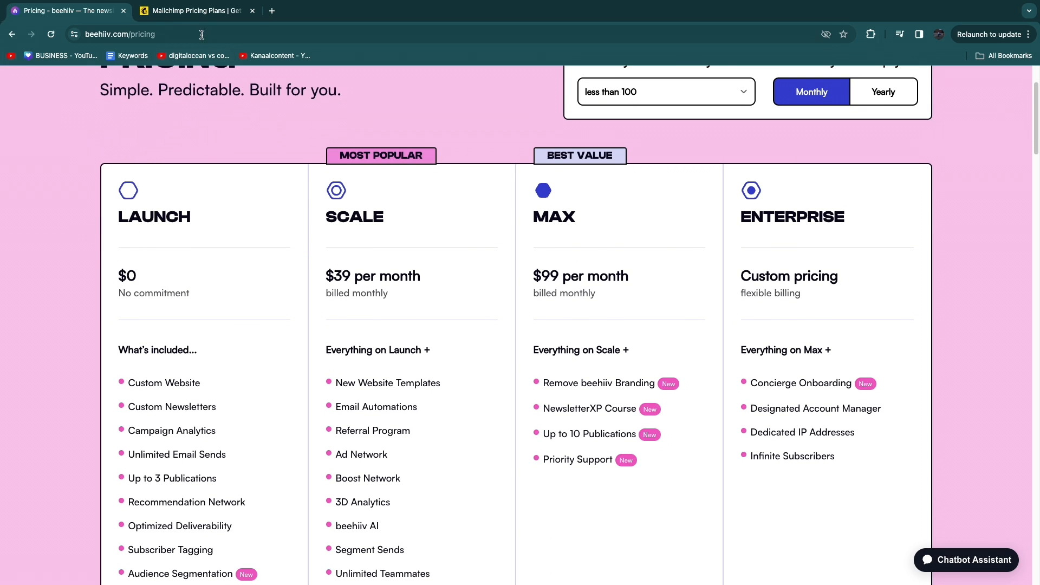
pyautogui.click(195, 11)
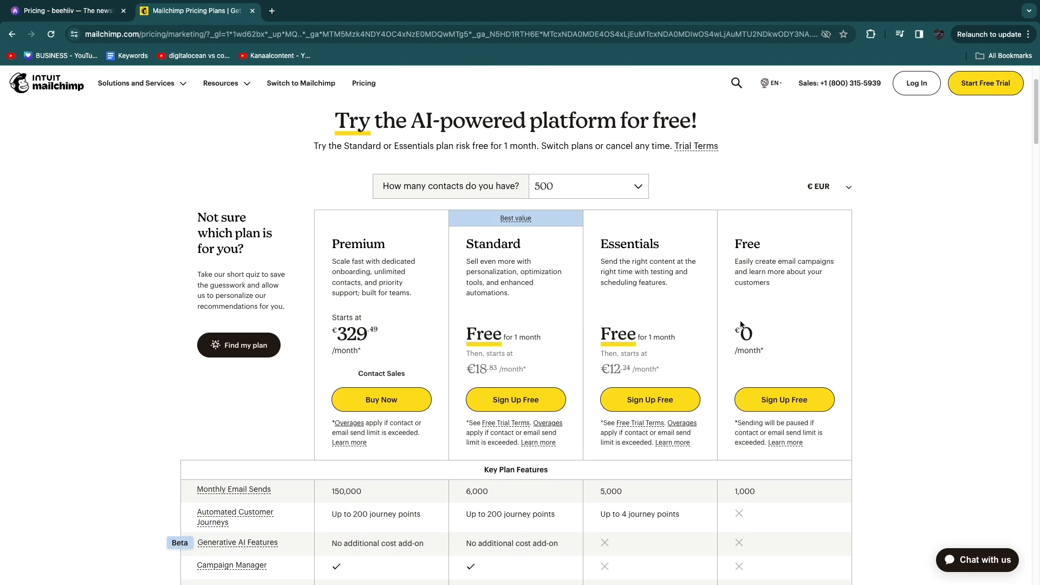
pyautogui.scroll(-3)
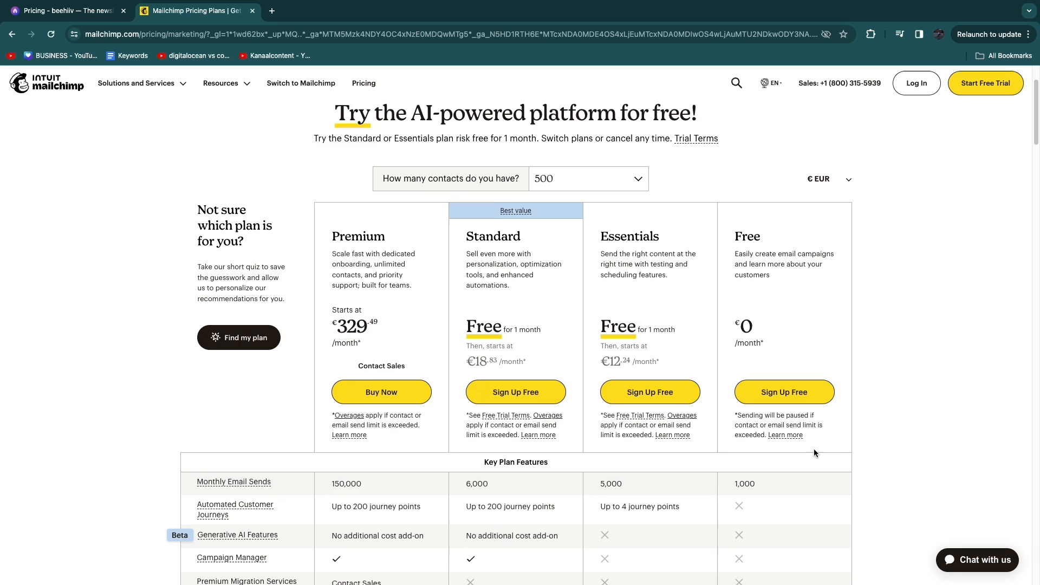
pyautogui.scroll(-3)
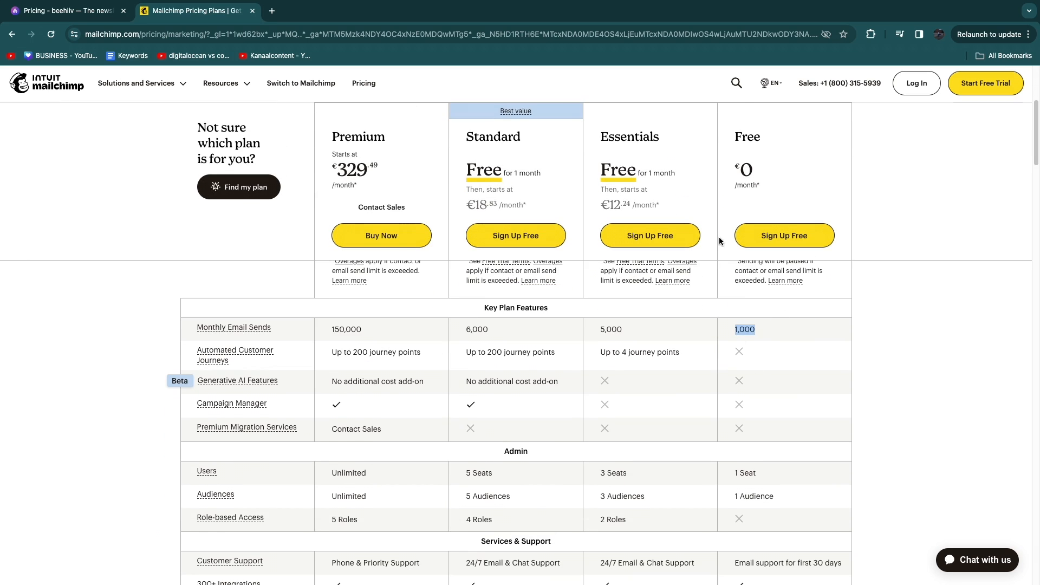
pyautogui.click(65, 11)
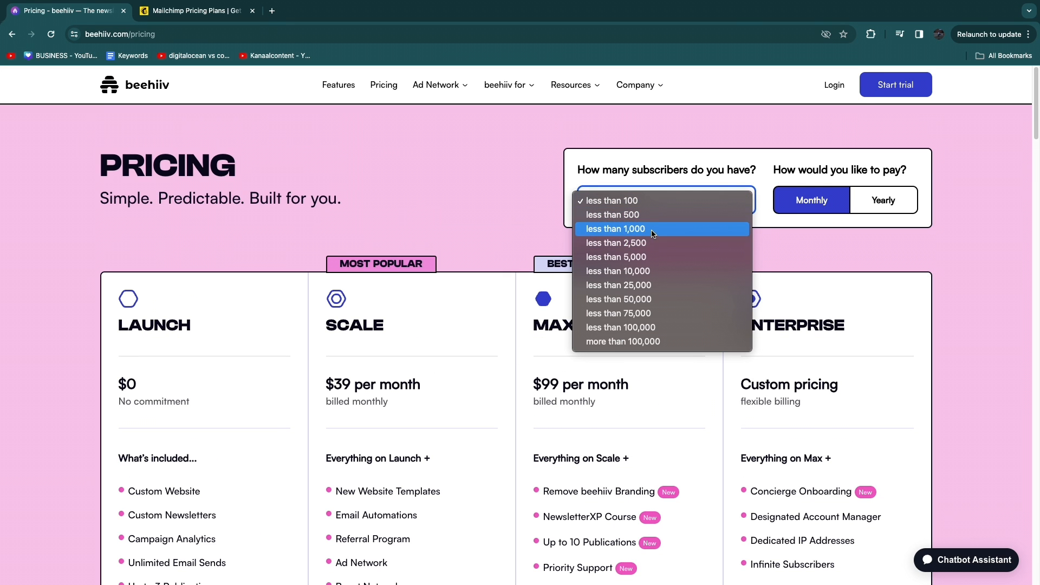
# Step: Show beehiiv yearly pricing for under 2,500 subscribers (Scale $52, Max $113) and scroll to the plan feature cards
pyautogui.click(192, 10)
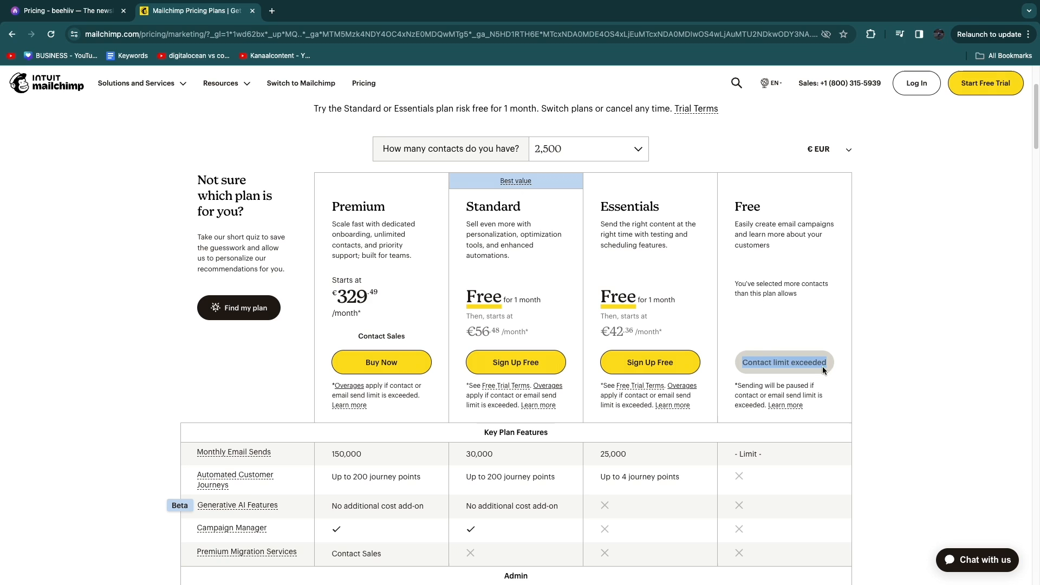
pyautogui.moveTo(665, 289)
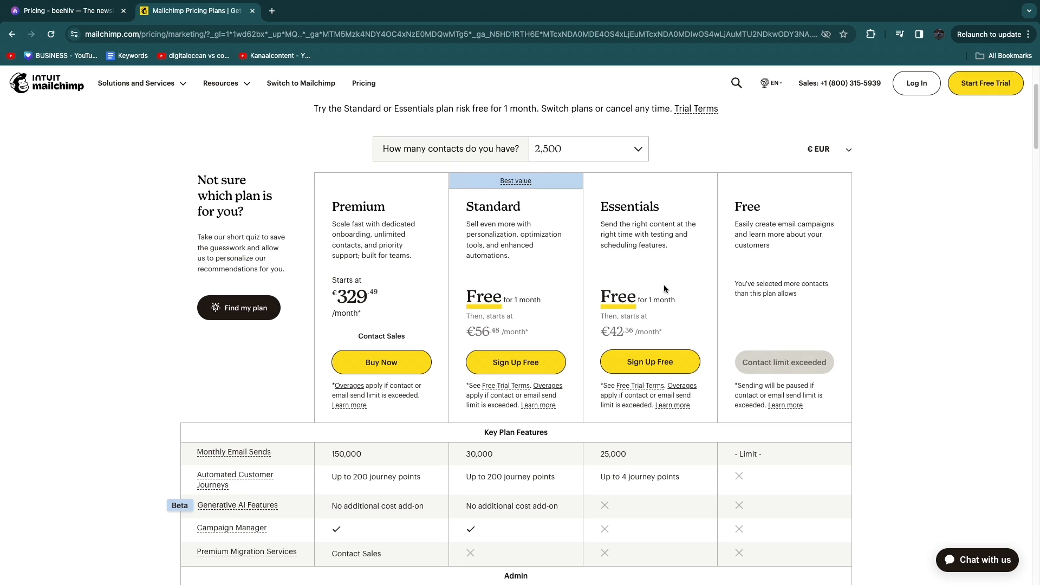
pyautogui.moveTo(533, 327)
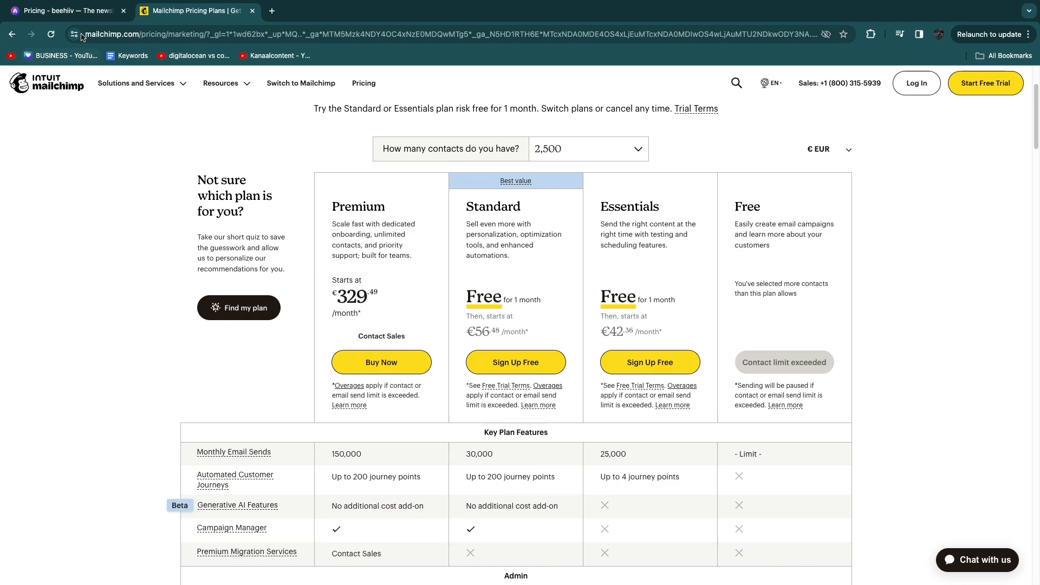
pyautogui.click(65, 10)
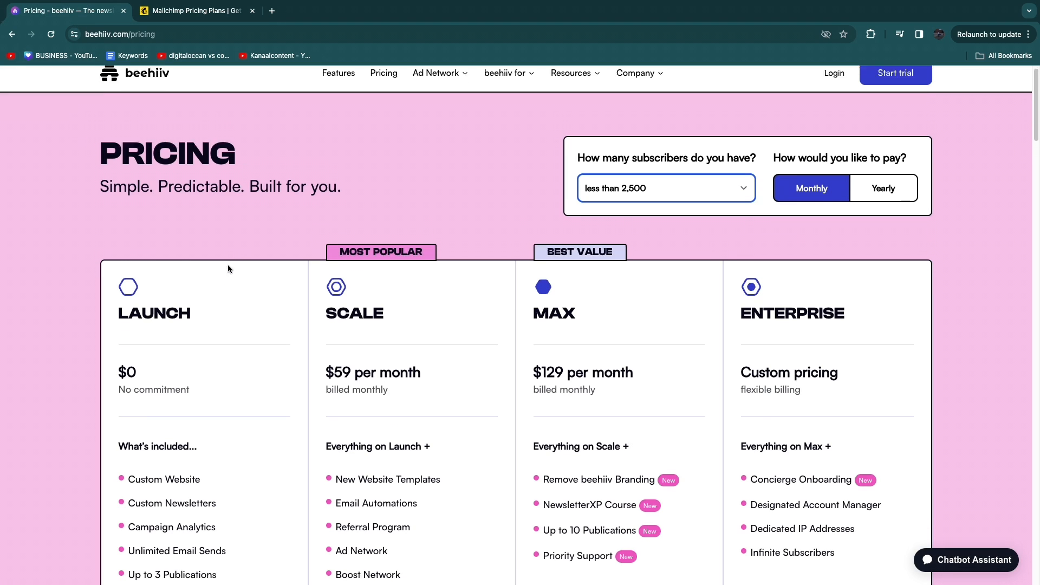
pyautogui.scroll(-3)
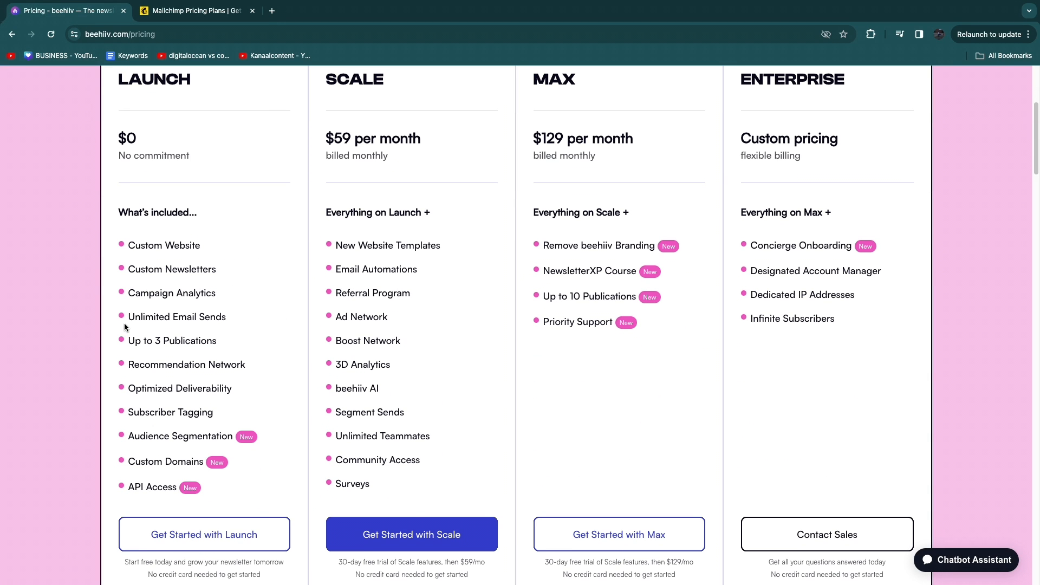
pyautogui.moveTo(243, 164)
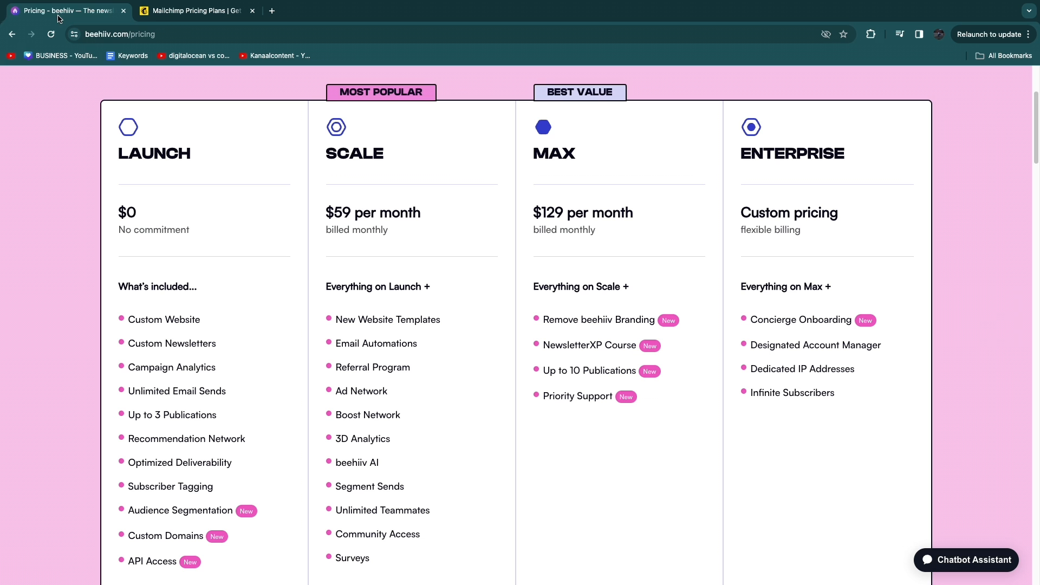
pyautogui.moveTo(579, 204)
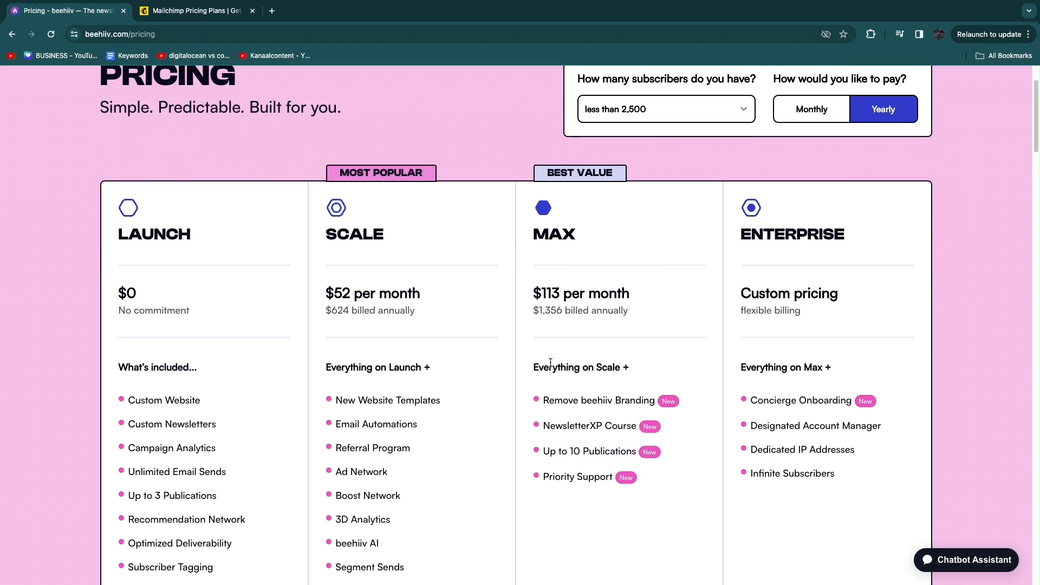
pyautogui.scroll(-3)
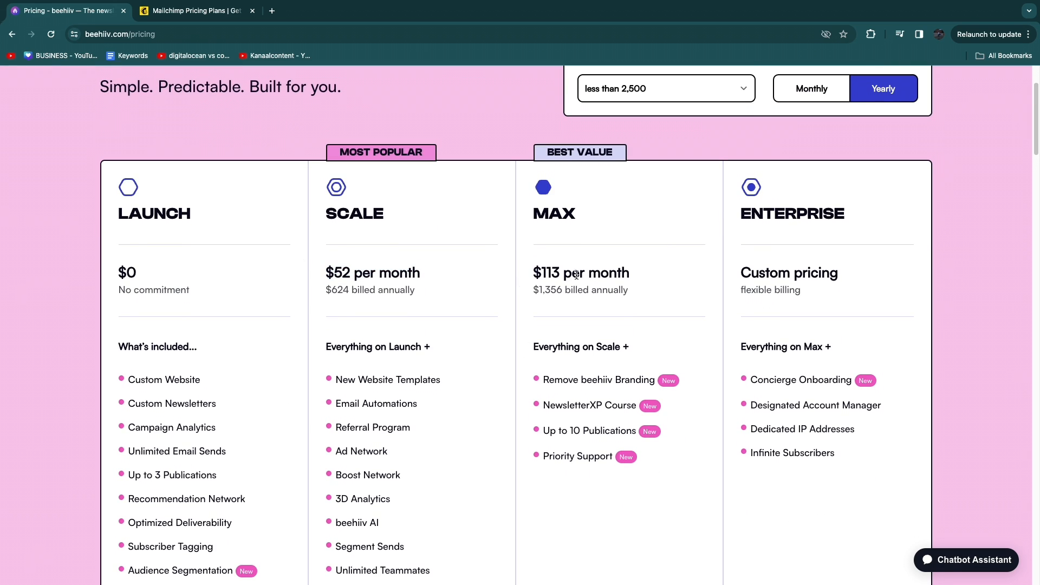
pyautogui.moveTo(626, 328)
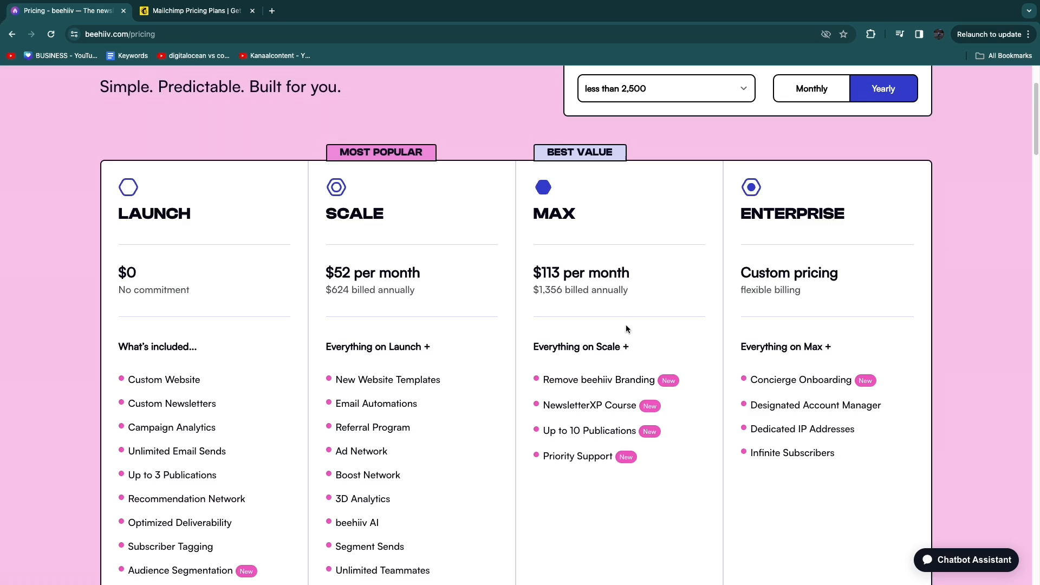
pyautogui.scroll(-3)
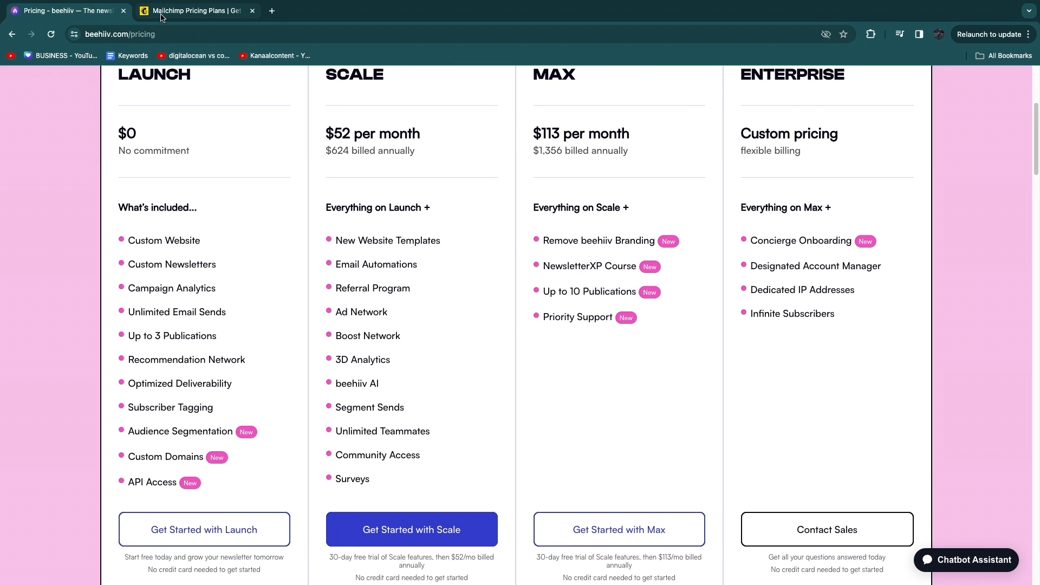
# Step: Switch Mailchimp's pricing page to the Websites toggle showing the Core and Free plans
pyautogui.click(195, 11)
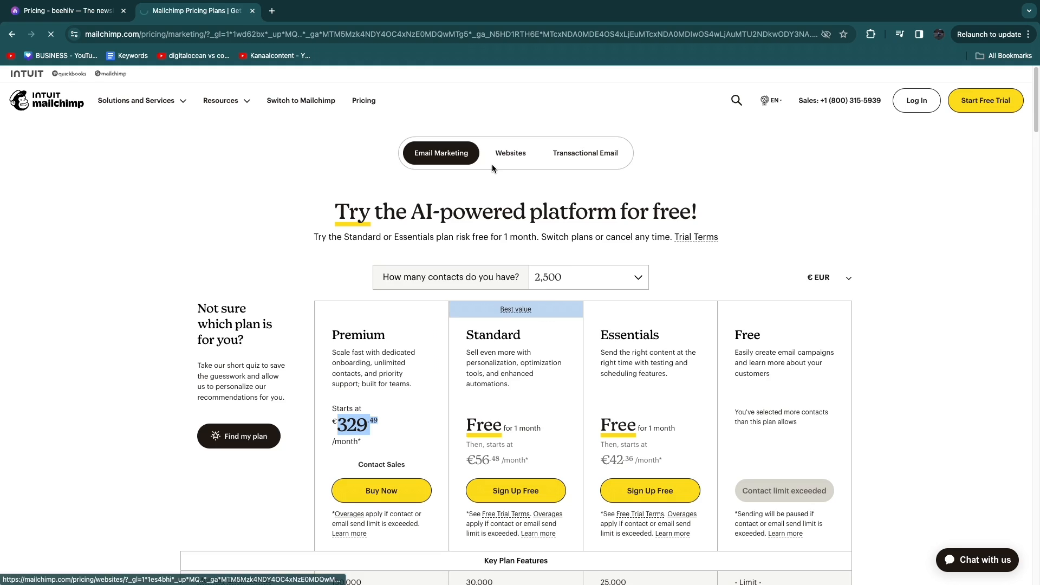
pyautogui.click(511, 153)
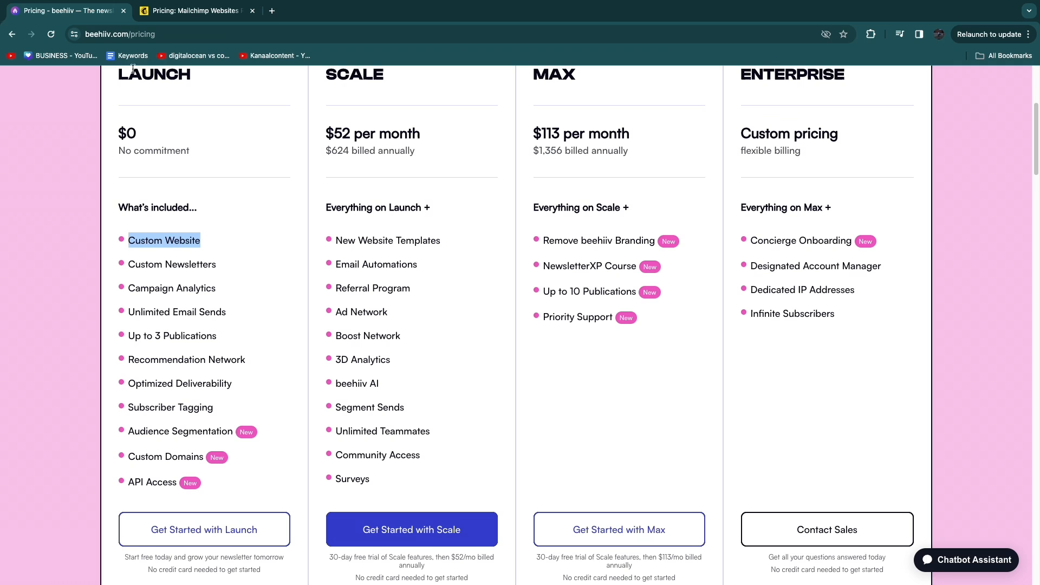
pyautogui.moveTo(154, 230)
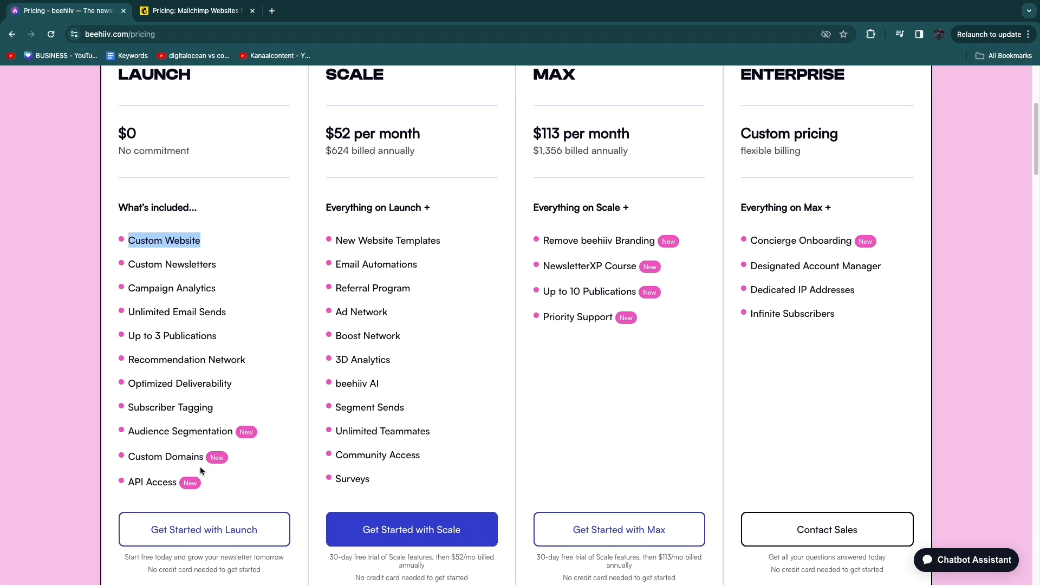
pyautogui.moveTo(145, 334)
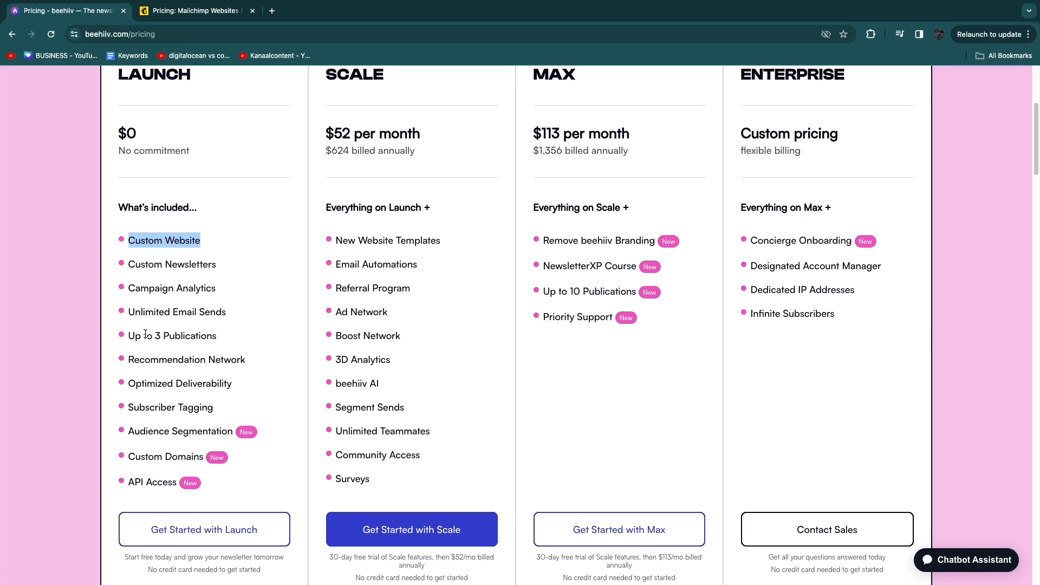
pyautogui.moveTo(169, 416)
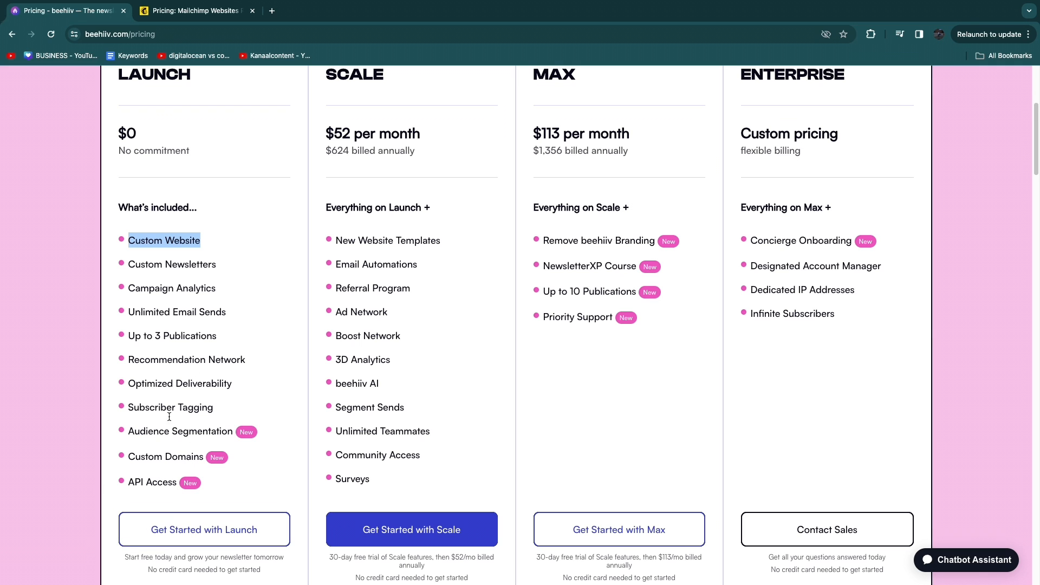
pyautogui.moveTo(176, 310)
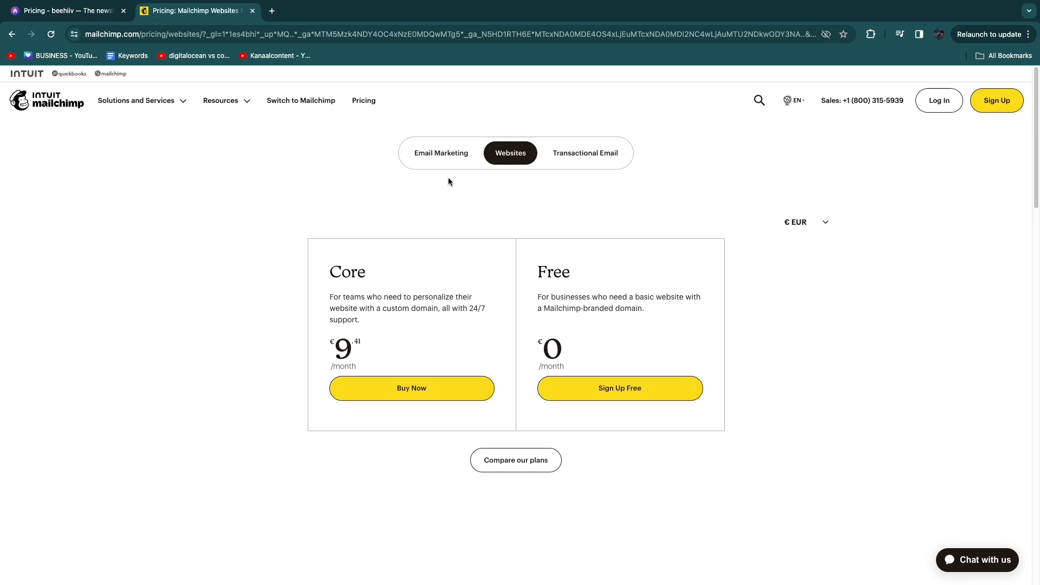
# Step: View Mailchimp's Email Marketing plans and Key Plan Features, then compare against beehiiv's pricing tab
pyautogui.click(441, 153)
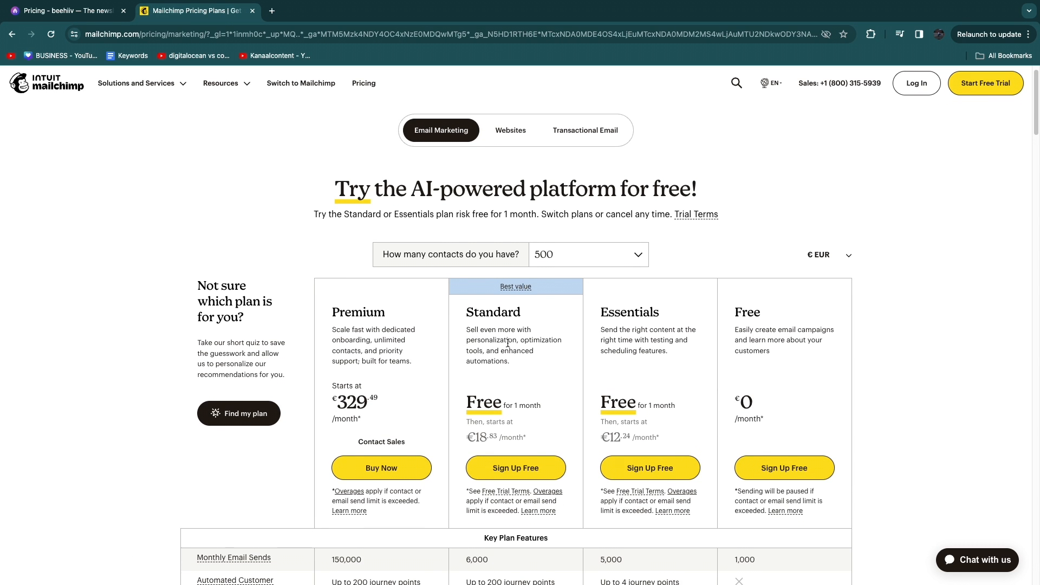
pyautogui.scroll(-3)
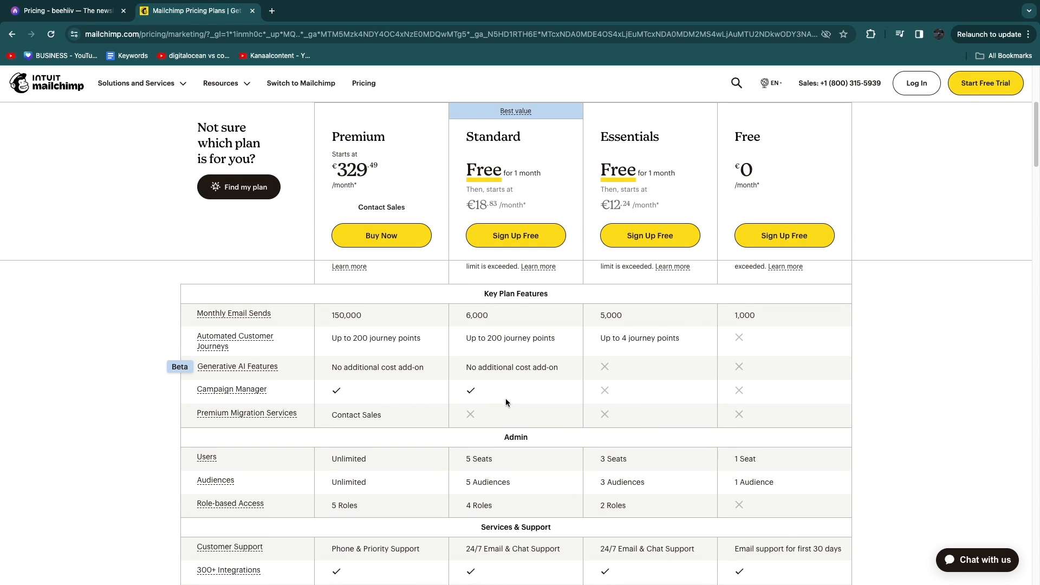
pyautogui.click(65, 11)
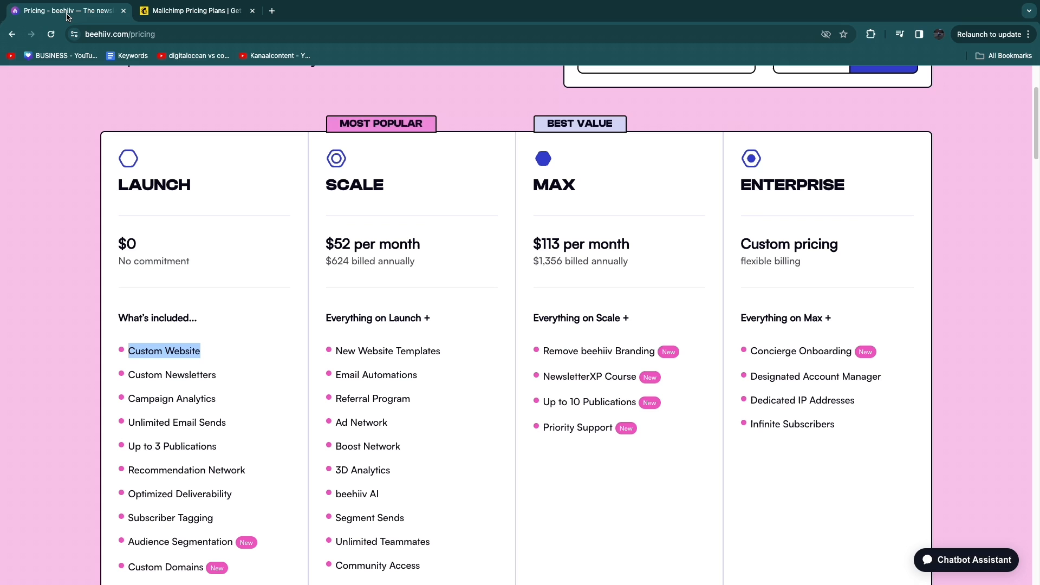
pyautogui.moveTo(377, 439)
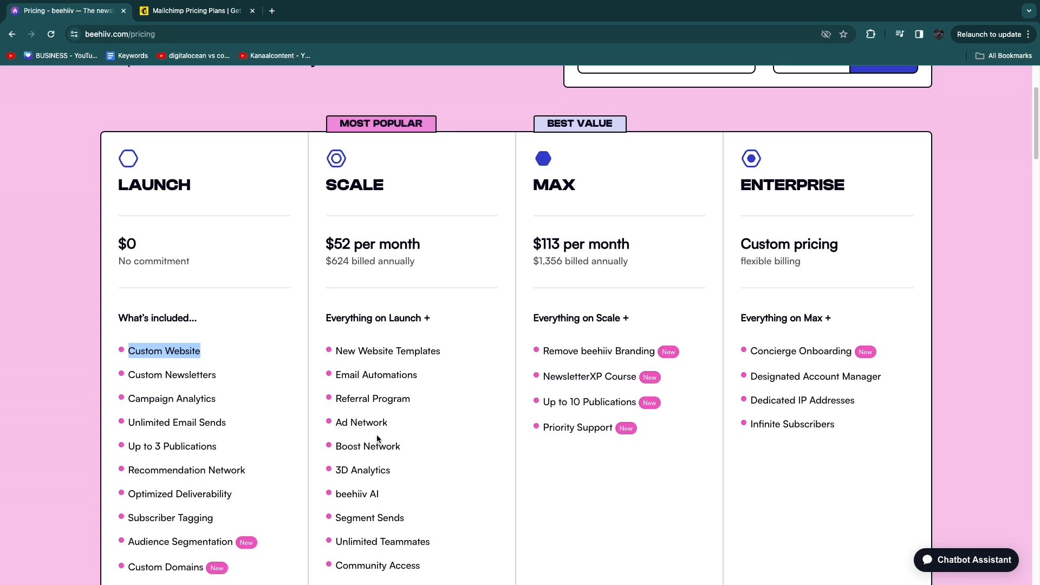
pyautogui.click(195, 11)
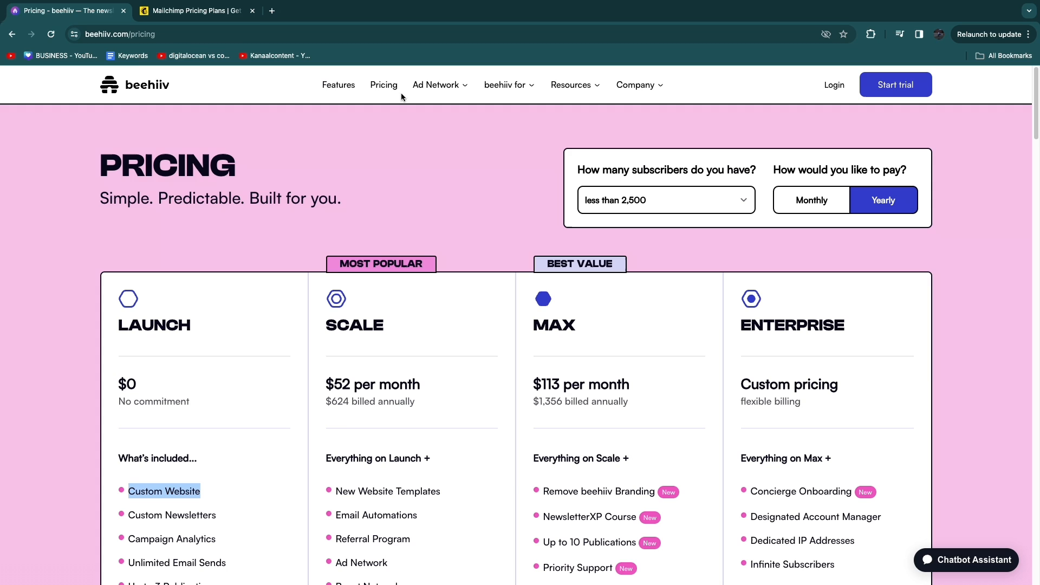
# Step: From beehiiv's Features overview, open the Newsletter feature page and scroll its capability grid
pyautogui.click(338, 85)
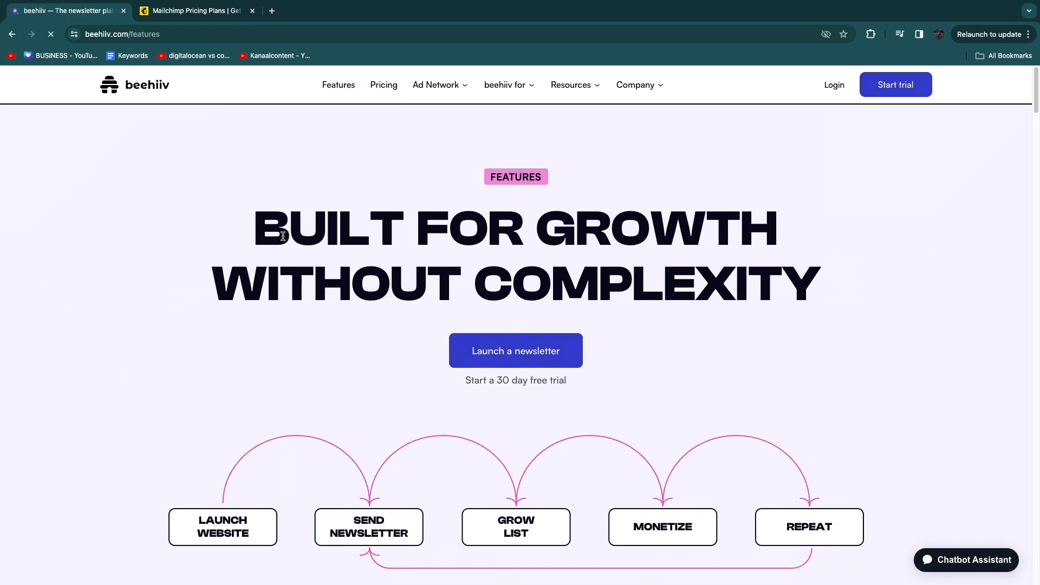
pyautogui.scroll(-3)
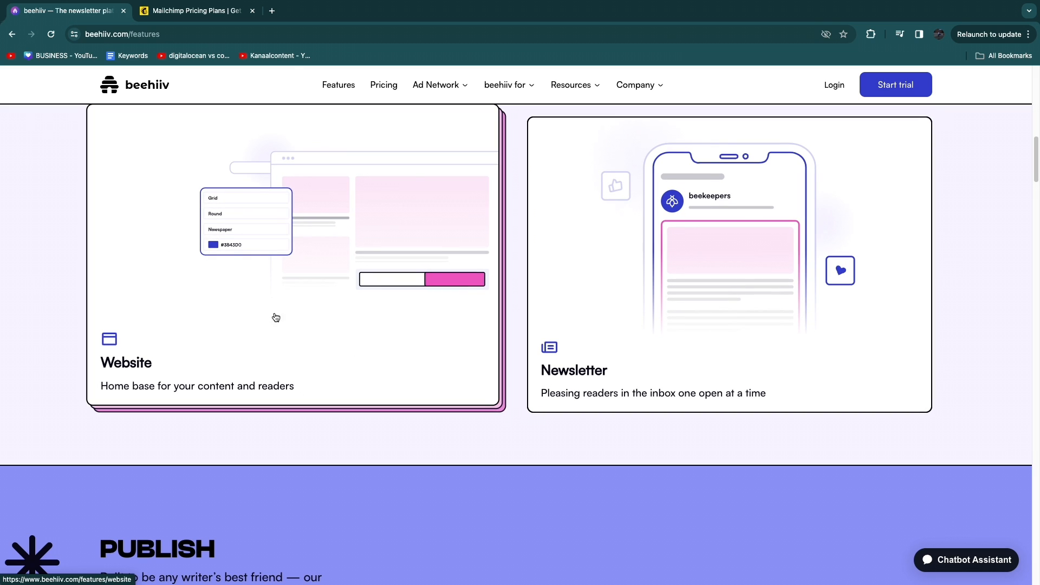
pyautogui.moveTo(390, 315)
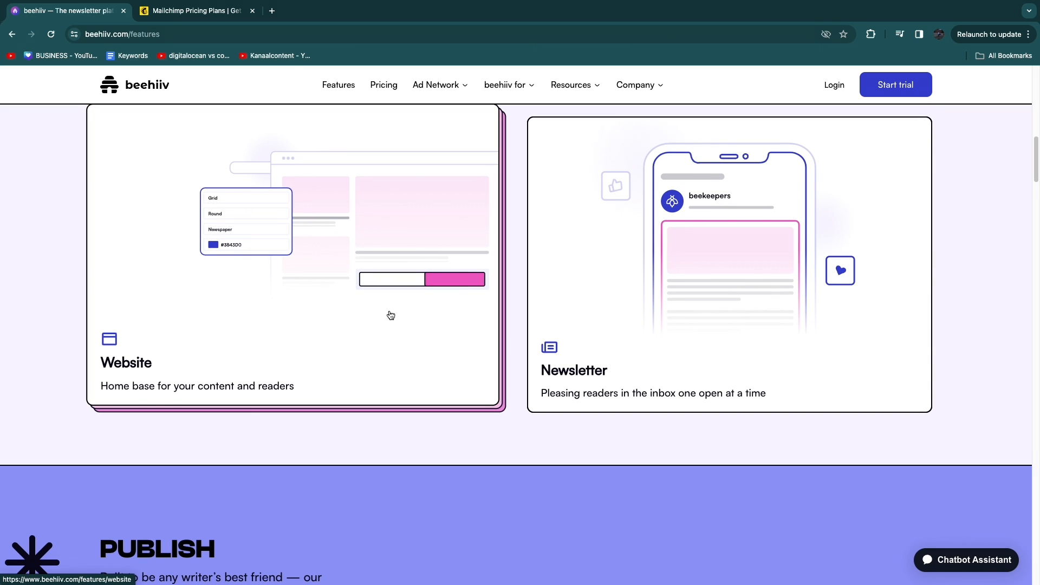
pyautogui.click(632, 313)
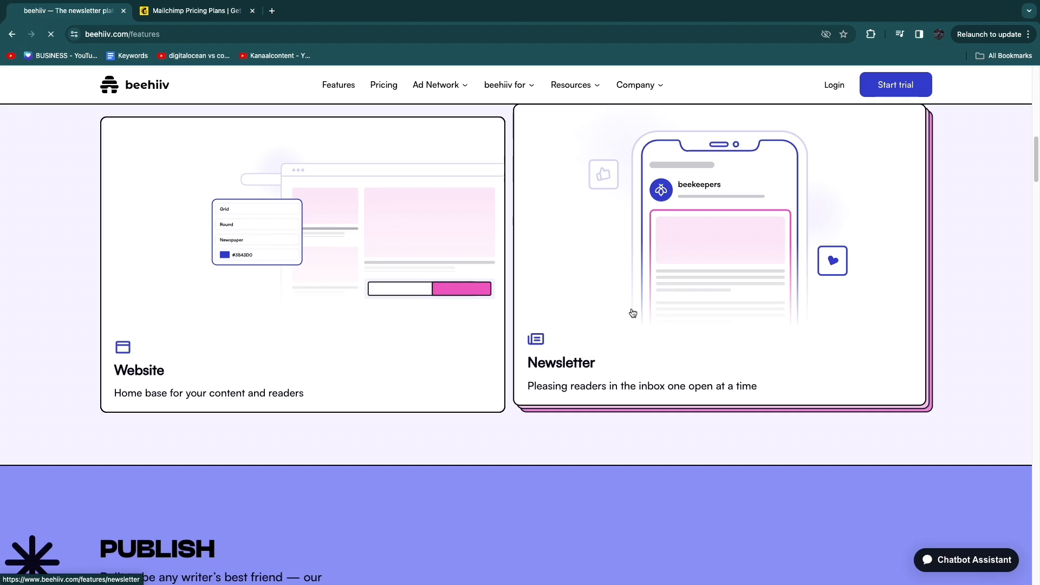
pyautogui.click(719, 258)
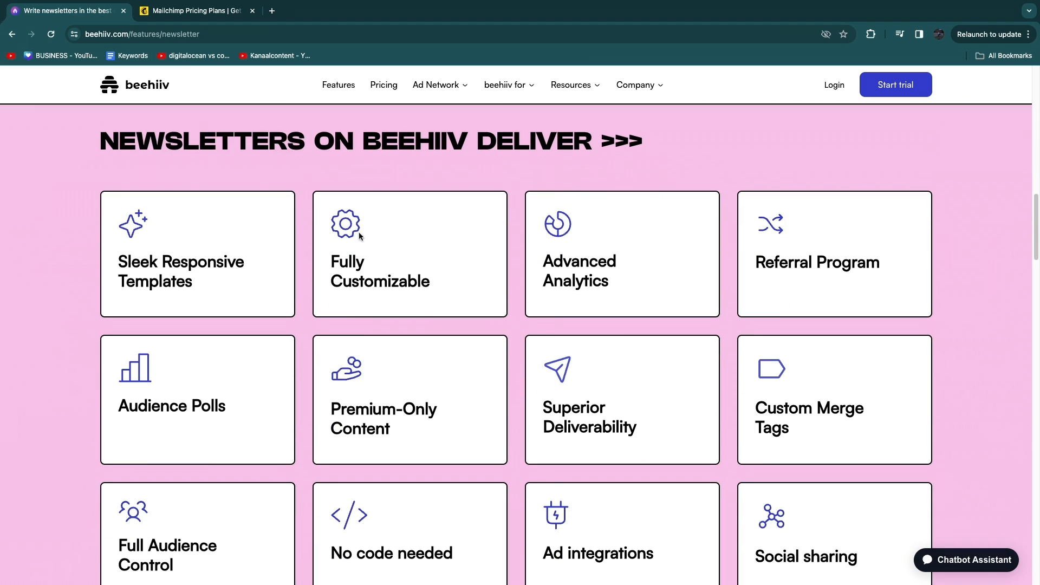
pyautogui.moveTo(503, 395)
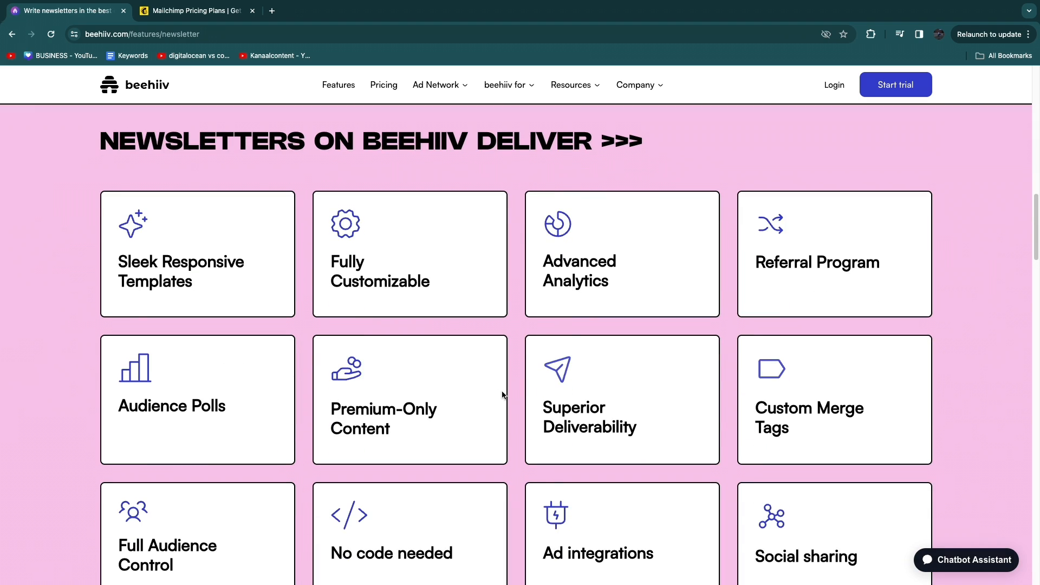
pyautogui.scroll(-3)
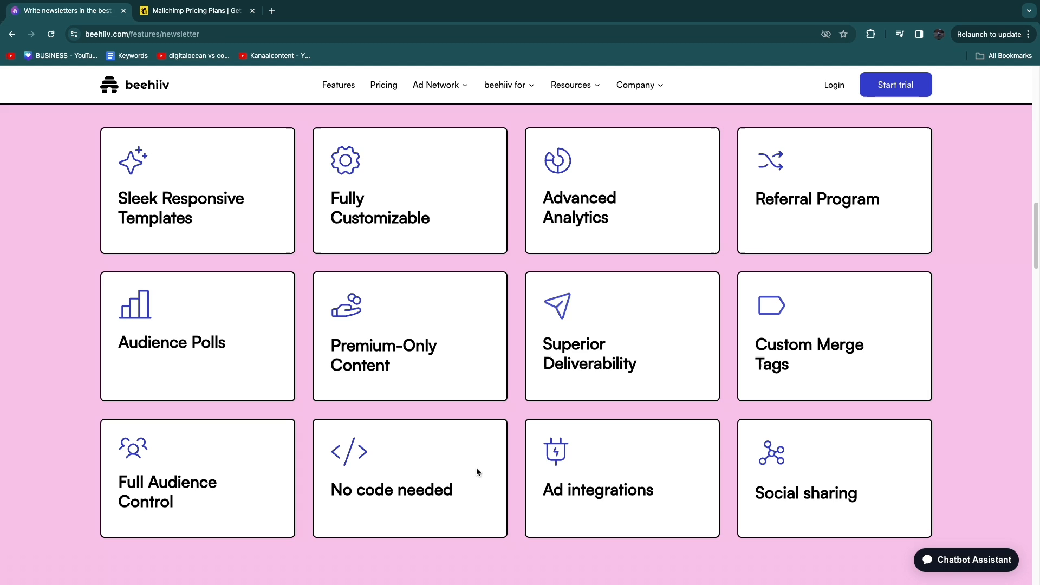
pyautogui.moveTo(745, 388)
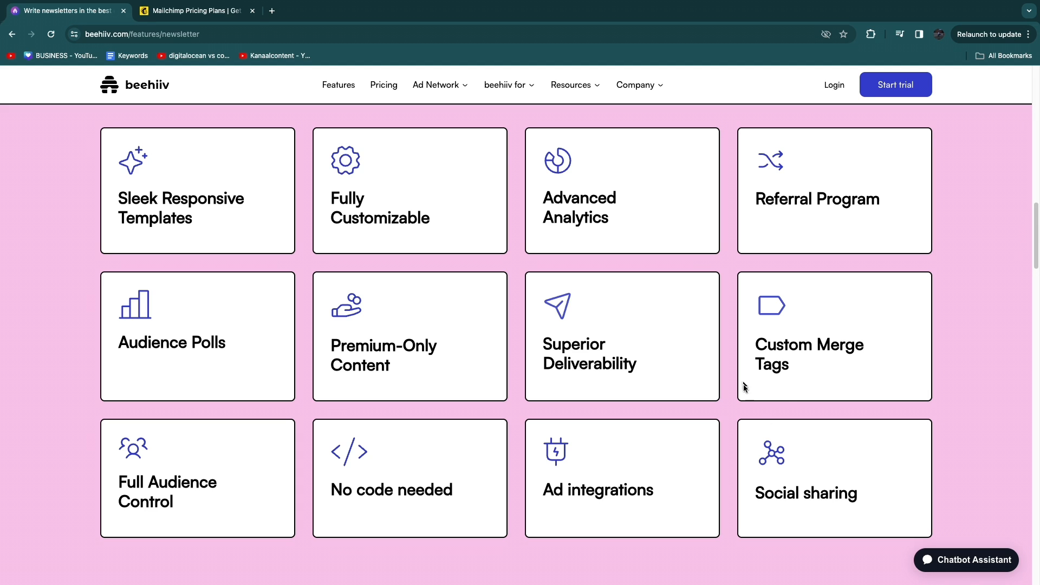
pyautogui.moveTo(1036, 295)
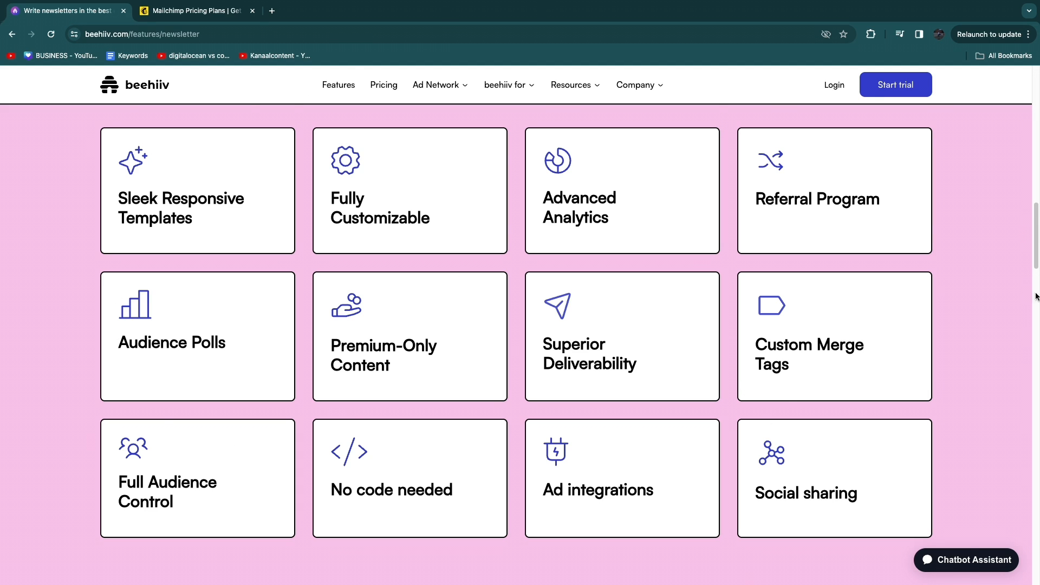
pyautogui.click(195, 10)
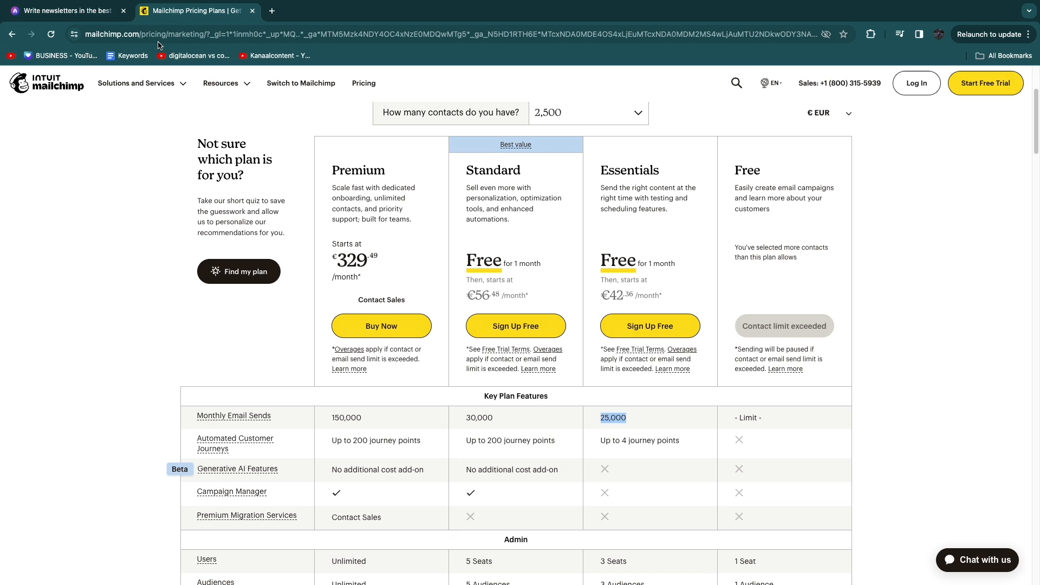
pyautogui.click(135, 82)
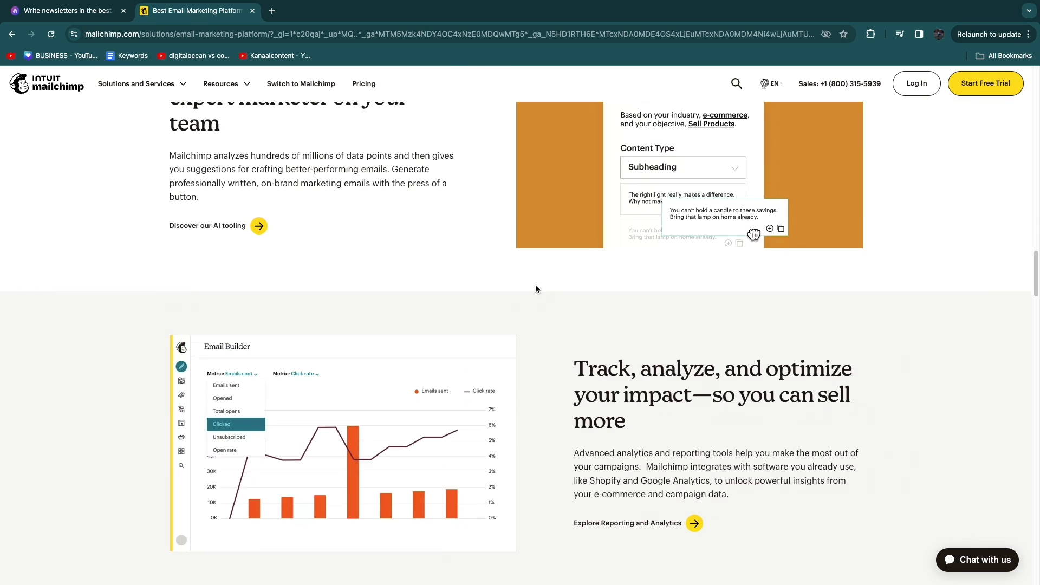
pyautogui.scroll(3)
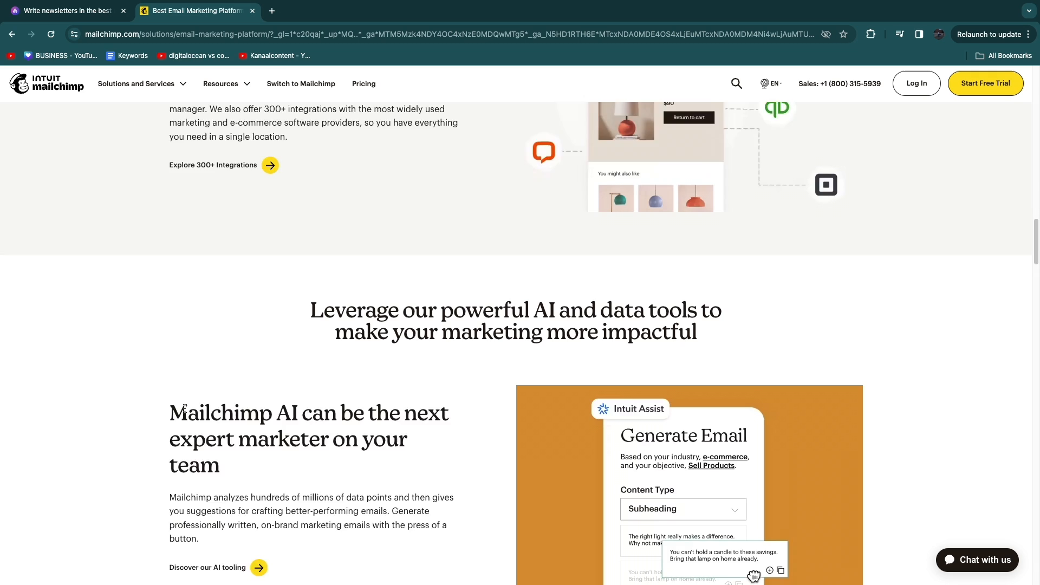
# Step: Return to beehiiv's pricing page and highlight the Email Automations and Unlimited Teammates features
pyautogui.click(65, 10)
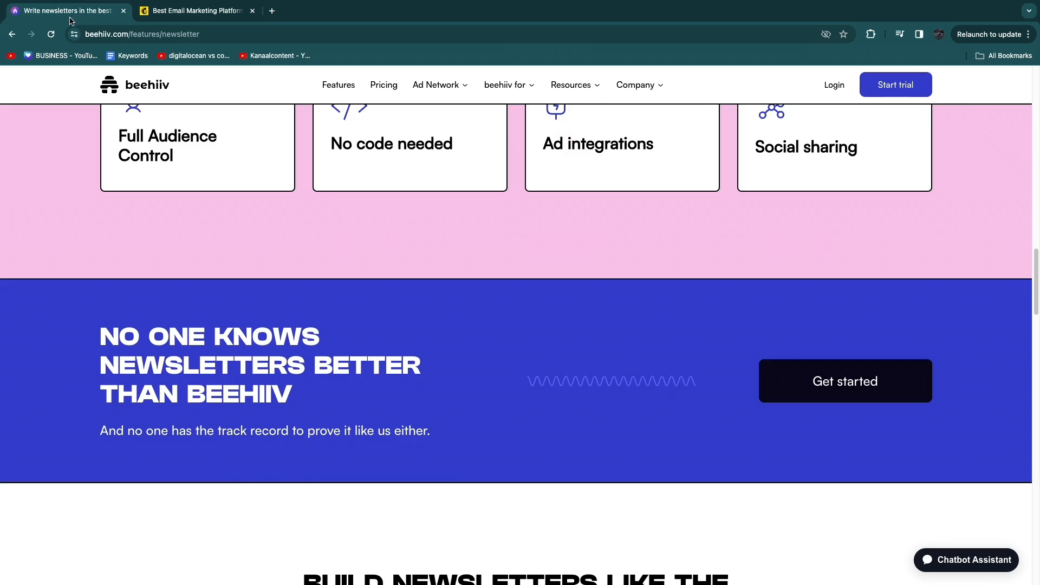
pyautogui.click(383, 85)
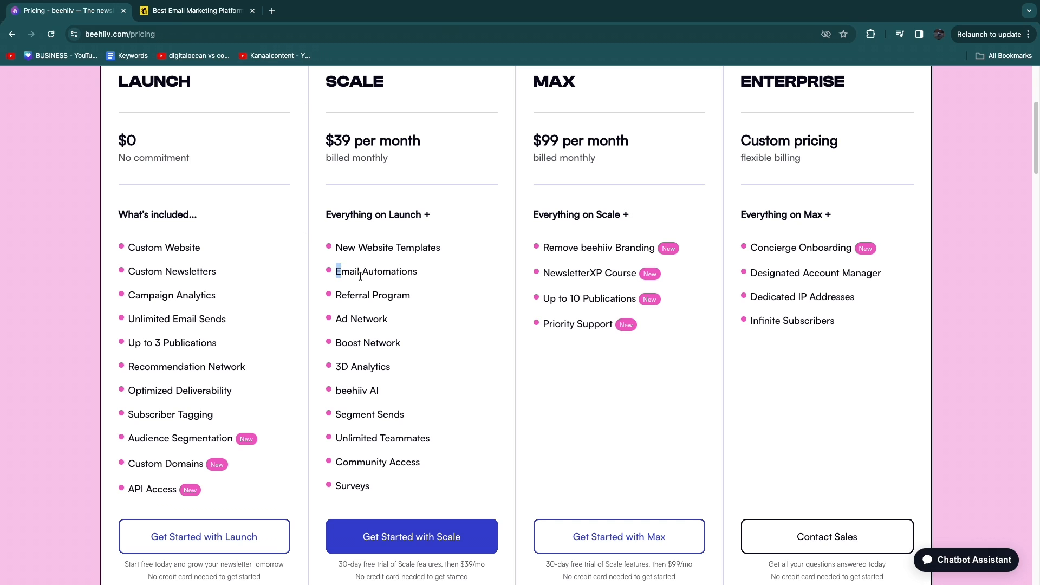
pyautogui.doubleClick(376, 271)
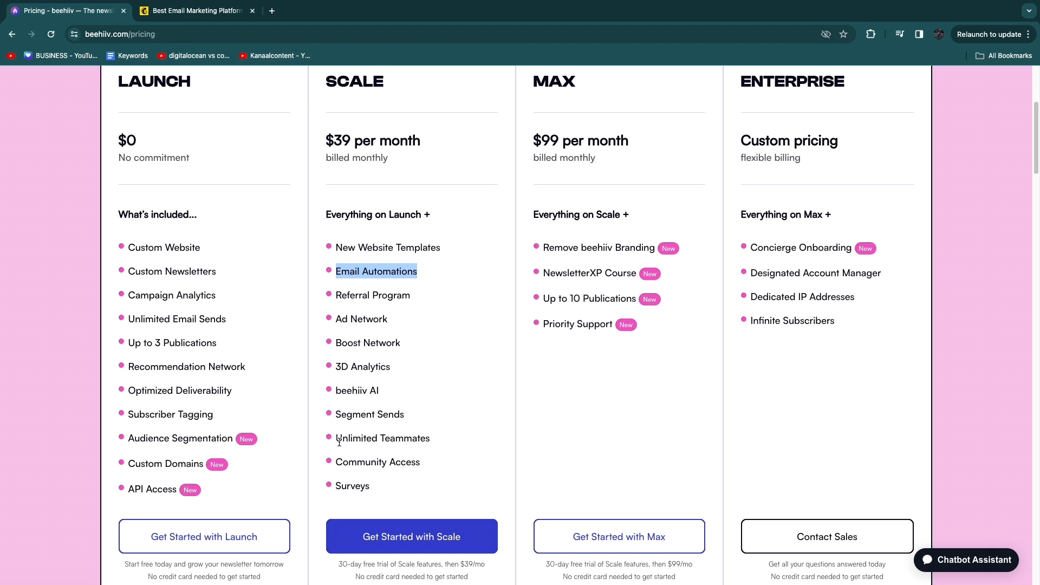
pyautogui.doubleClick(383, 438)
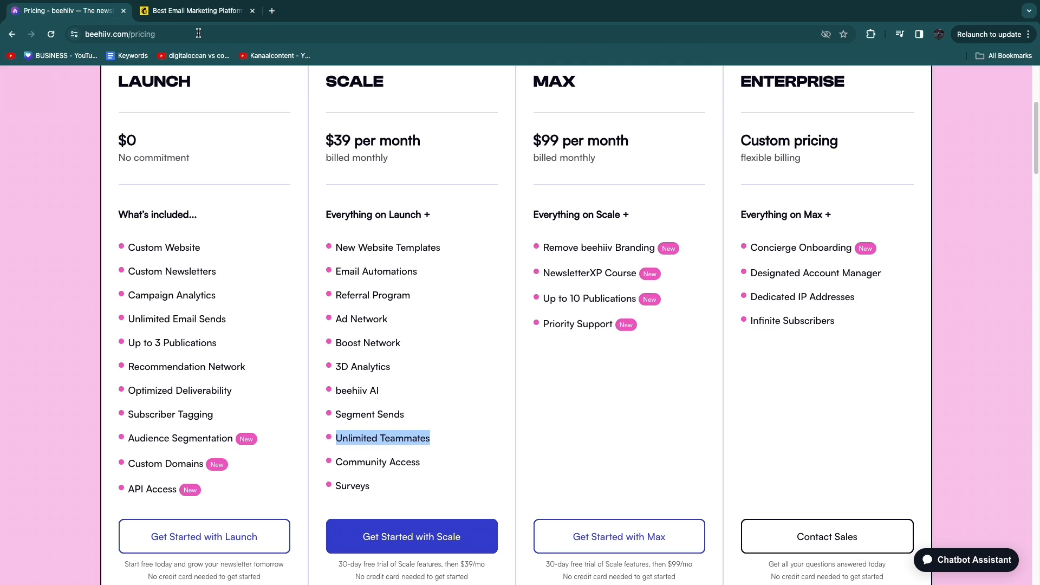
pyautogui.click(195, 10)
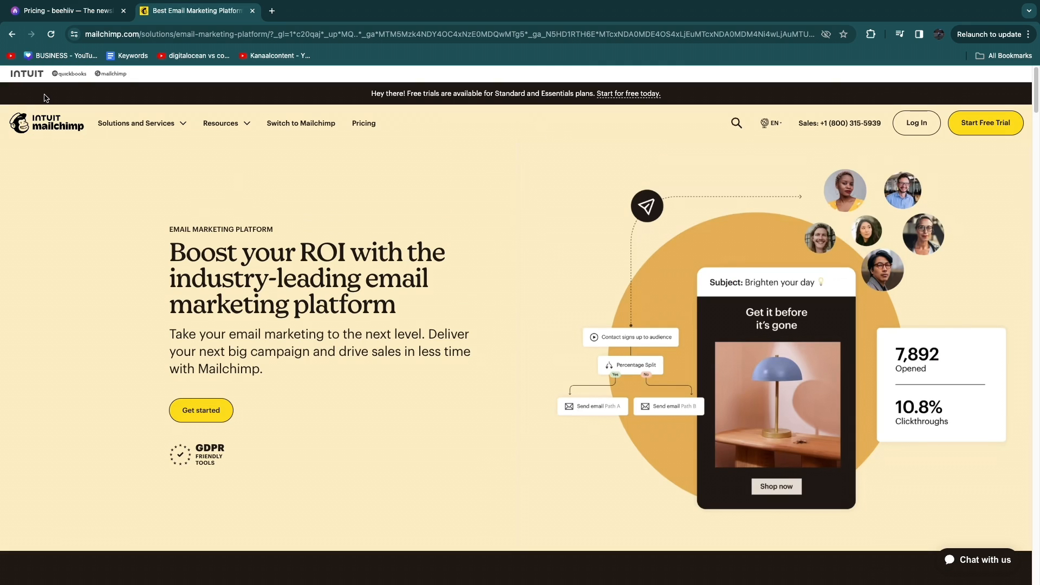
pyautogui.click(65, 11)
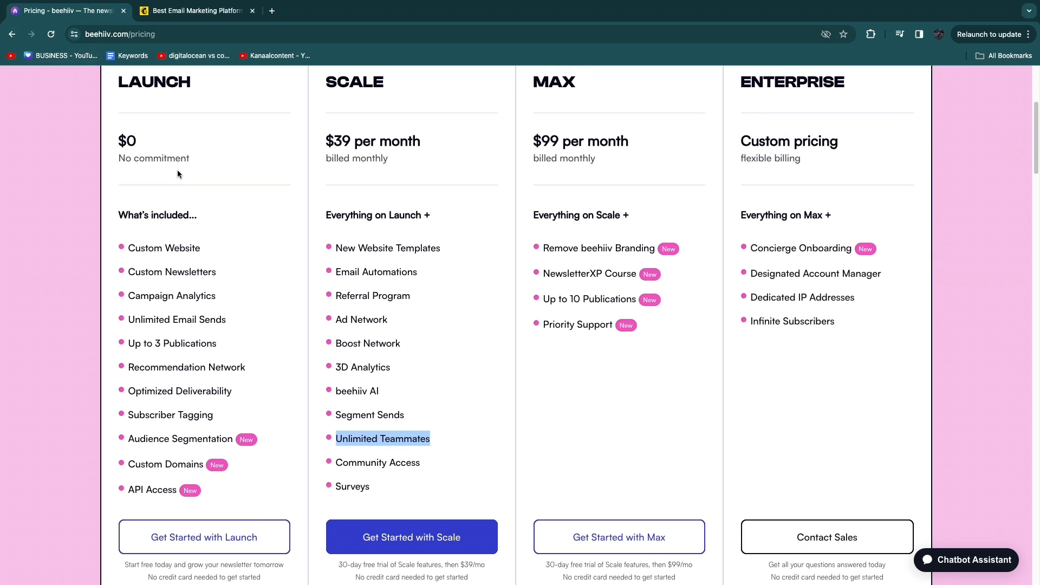
pyautogui.scroll(3)
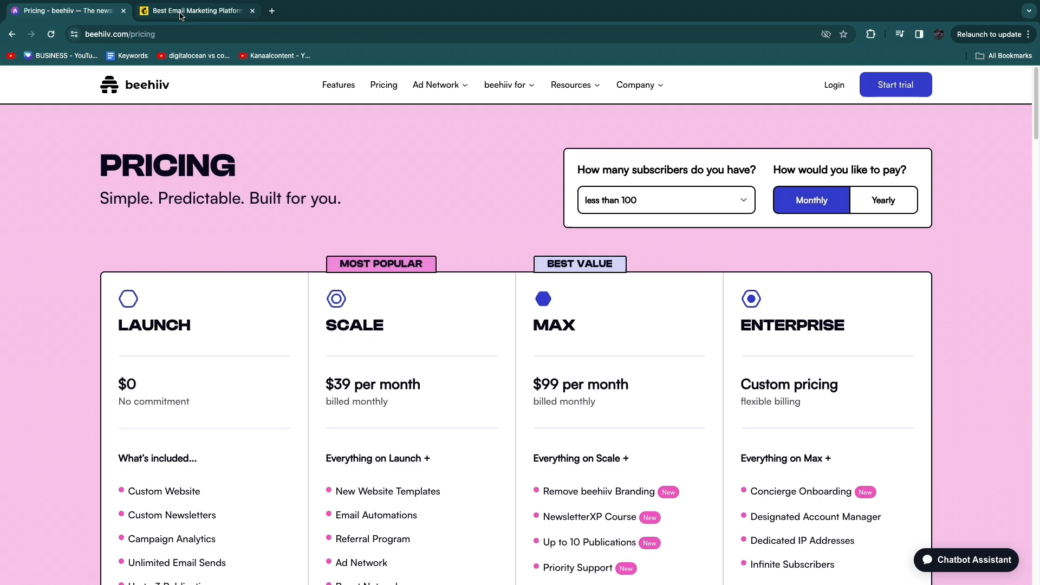
pyautogui.click(195, 9)
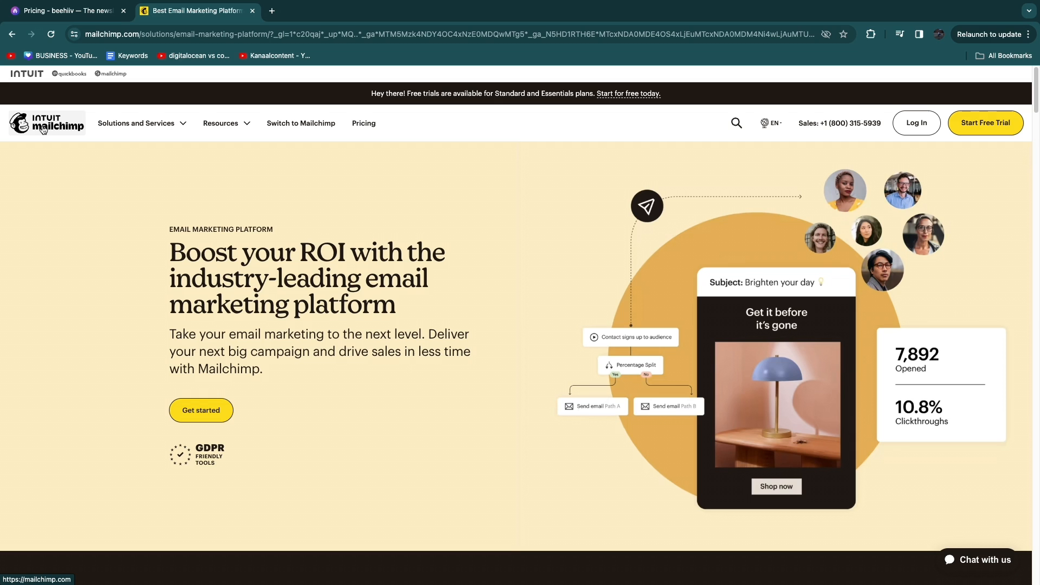
pyautogui.click(65, 11)
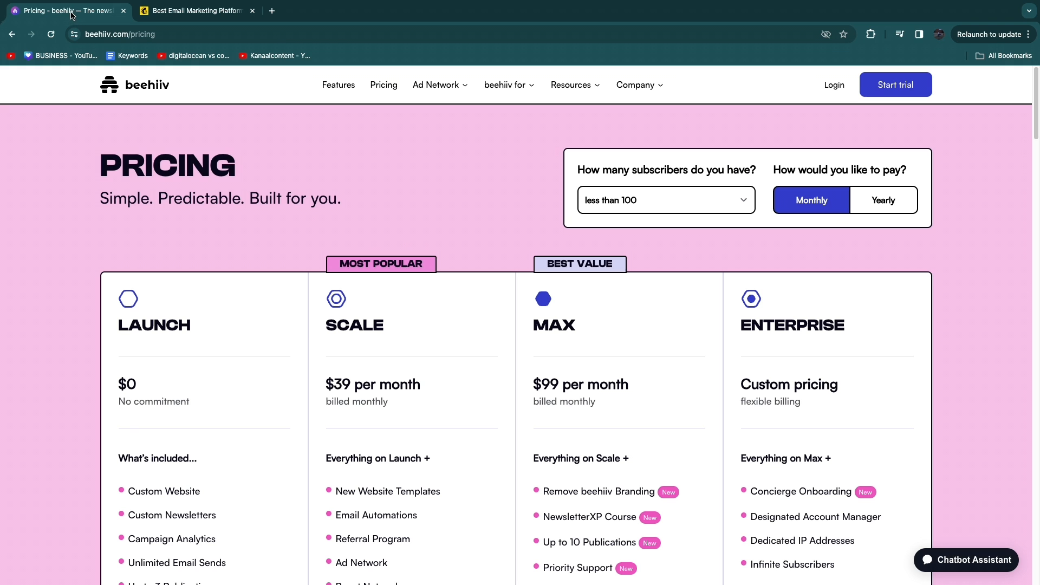
pyautogui.moveTo(272, 220)
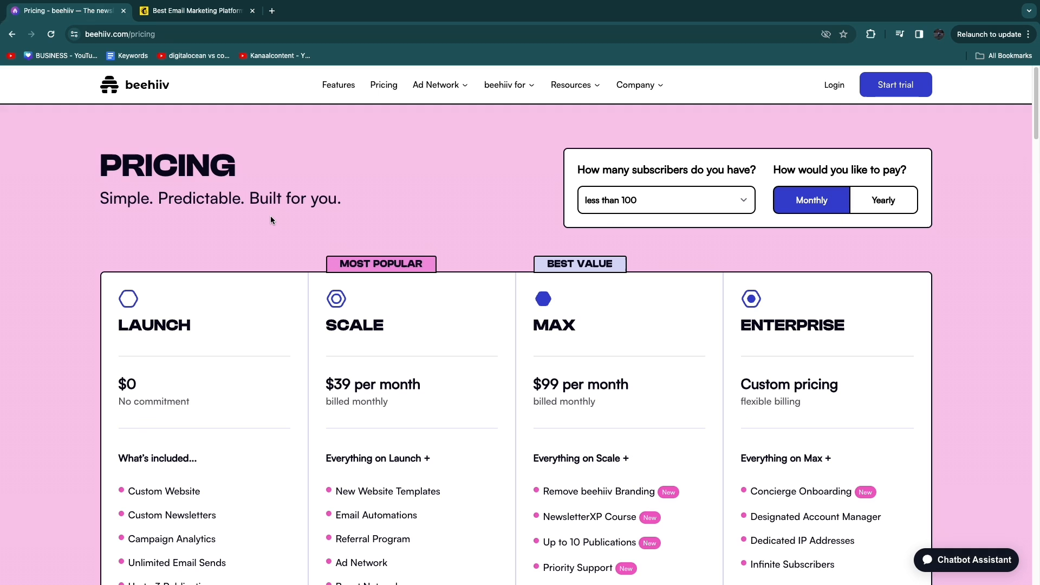
pyautogui.scroll(-3)
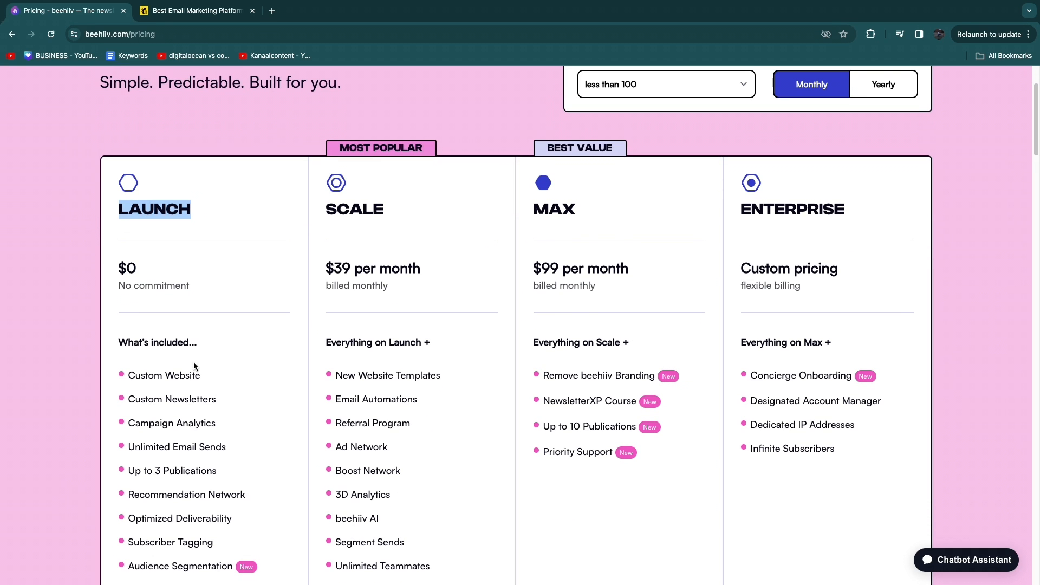
# Step: Set beehiiv's subscriber count to less than 5,000, showing Scale $79 and Max $149 per month
pyautogui.click(666, 84)
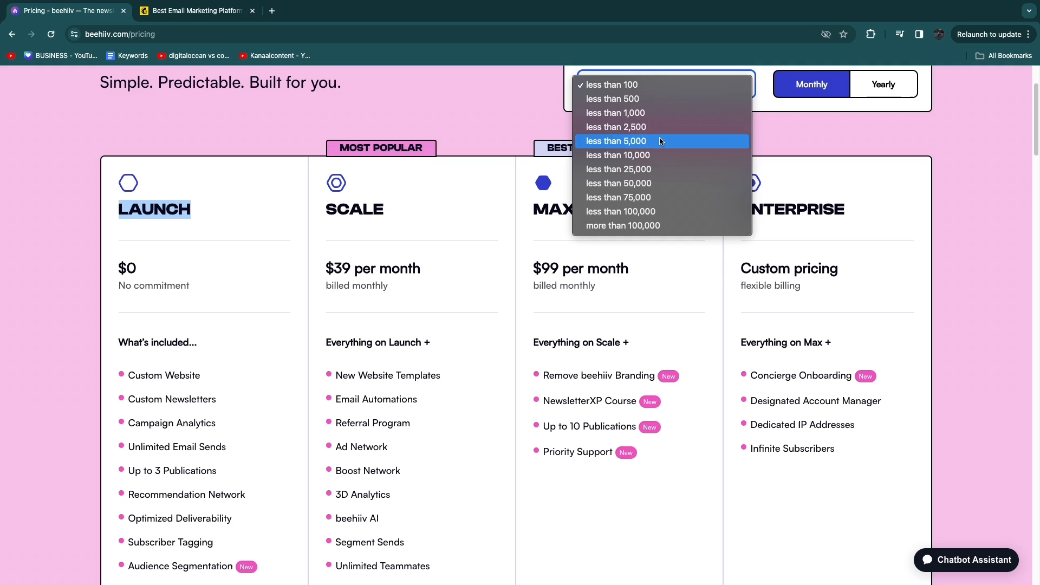
pyautogui.click(615, 141)
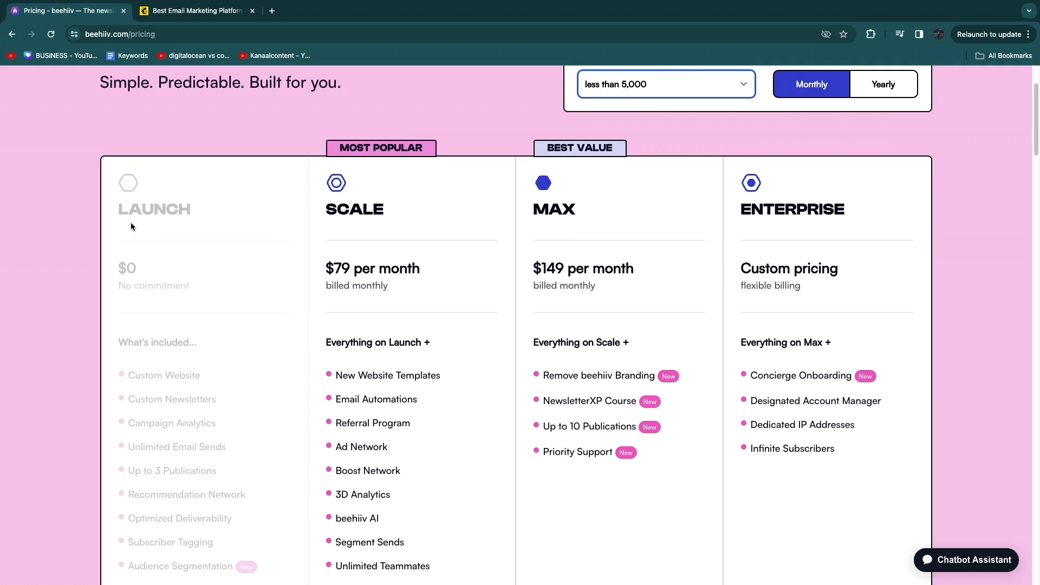
pyautogui.moveTo(190, 253)
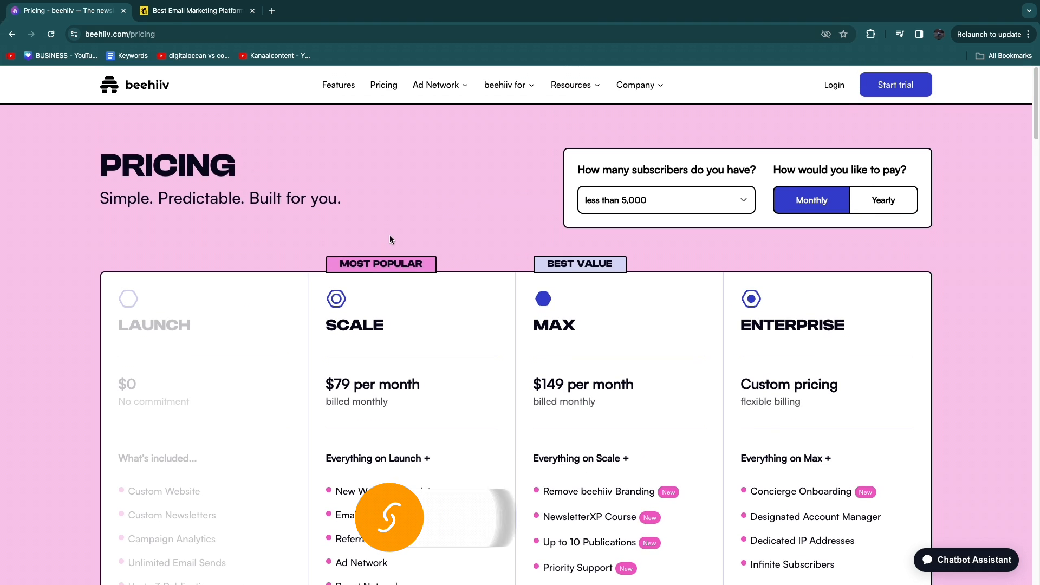
# Step: Compare the Mailchimp and beehiiv tabs once more, then load beehiiv's homepage and scroll to 'Come thrive on beehiiv'
pyautogui.click(195, 11)
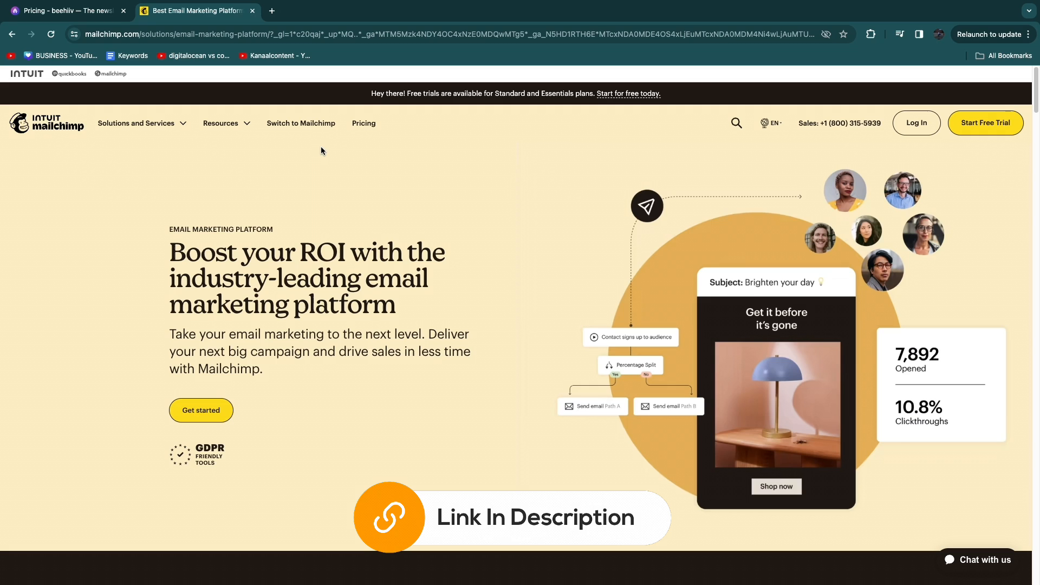
pyautogui.moveTo(325, 157)
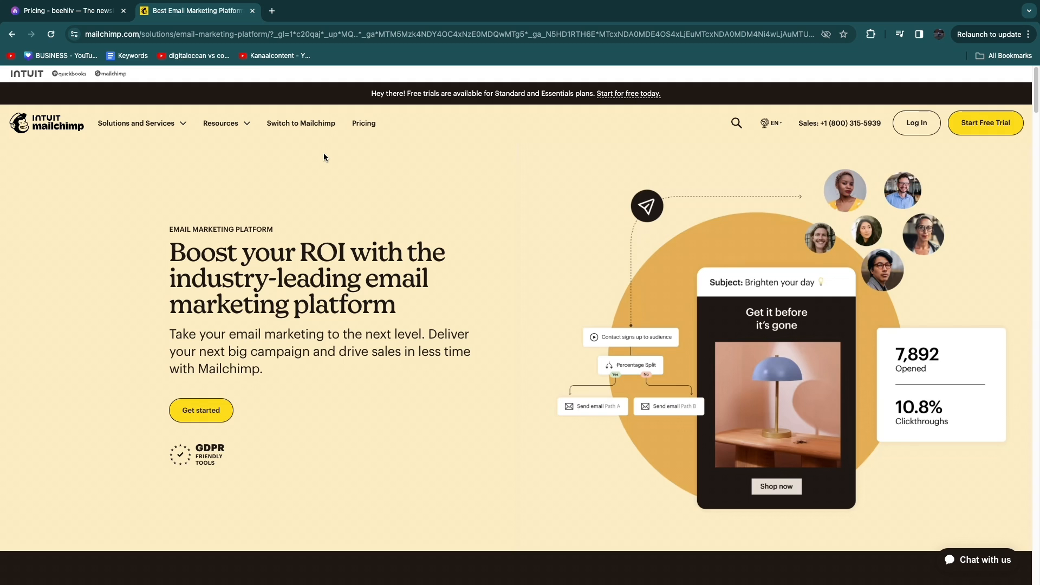
pyautogui.click(63, 10)
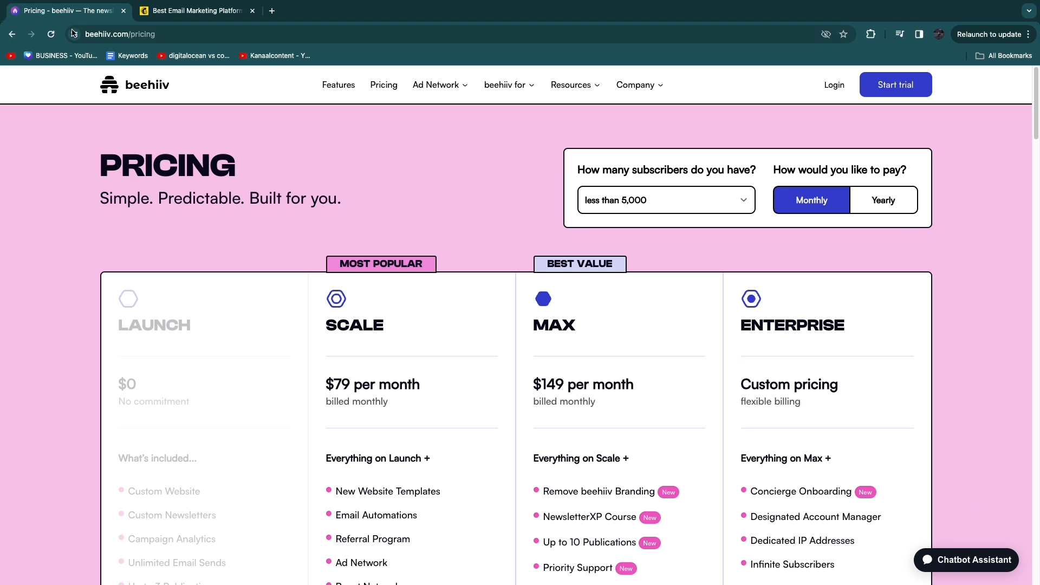
pyautogui.click(195, 10)
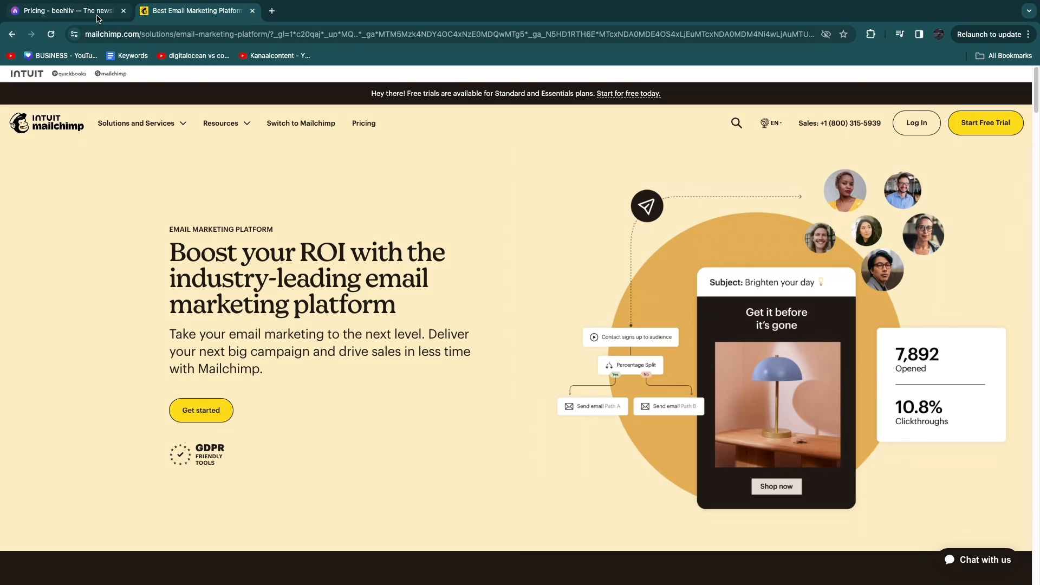
pyautogui.click(65, 11)
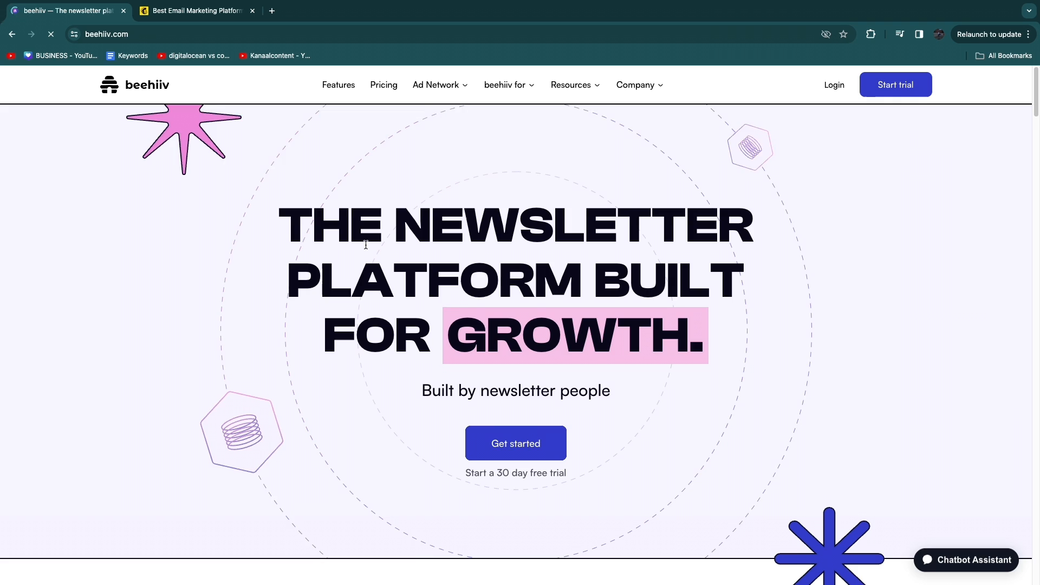
pyautogui.scroll(-3)
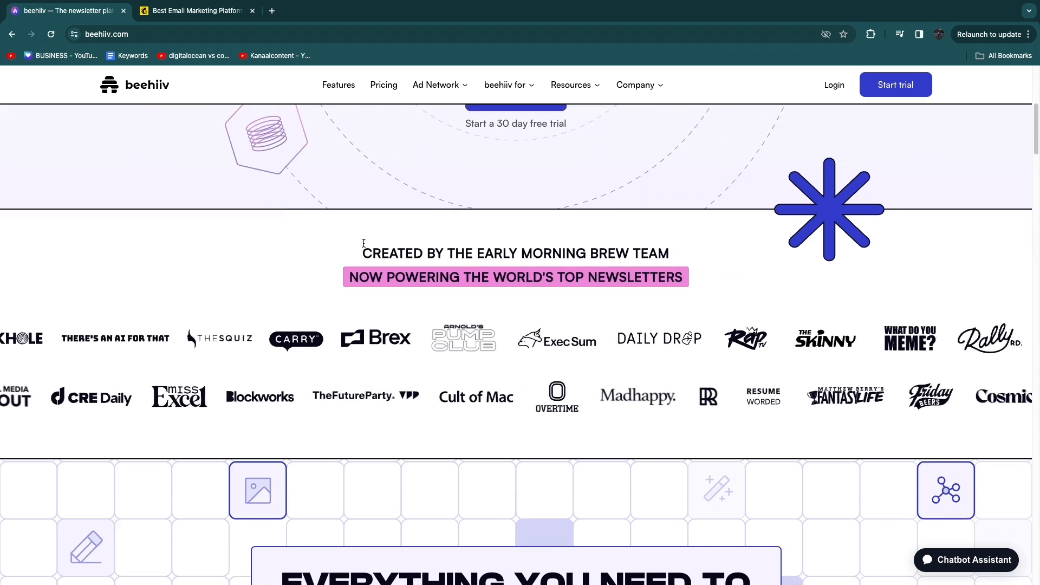
pyautogui.scroll(-3)
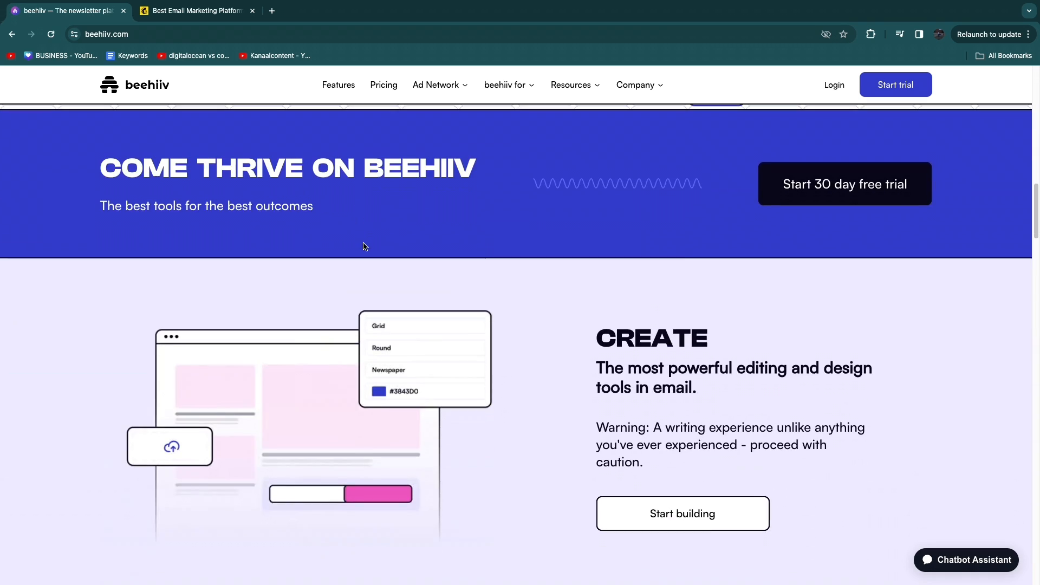